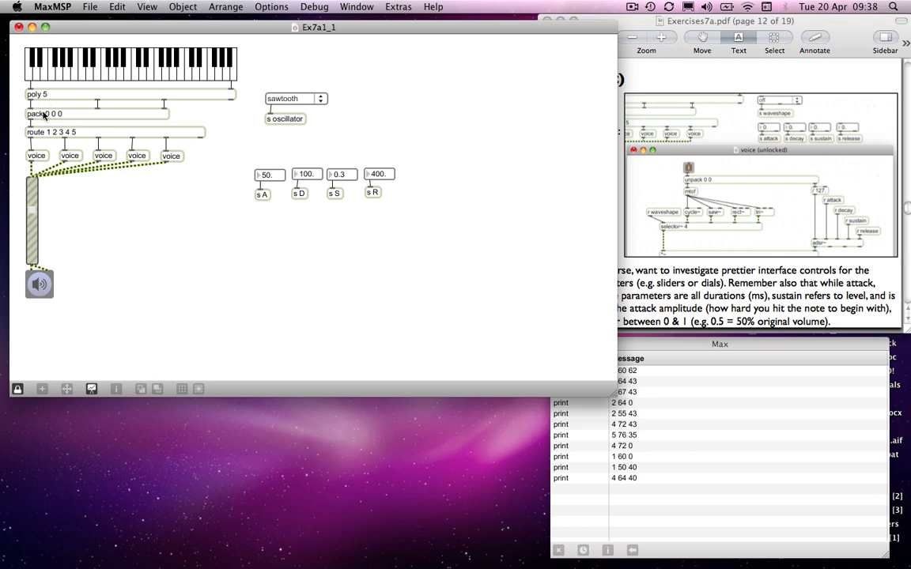
{"action": "mouse_move", "coordinate": [174, 166]}
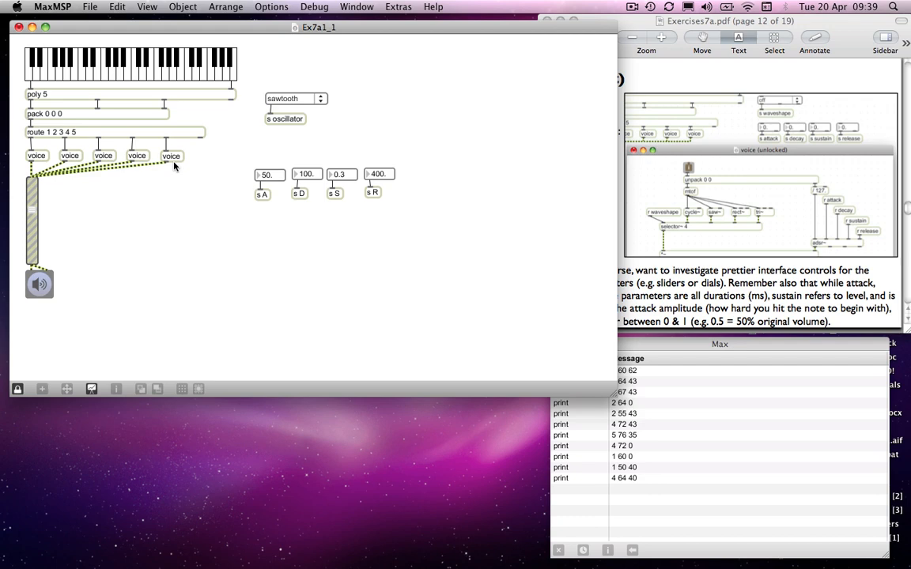
{"action": "mouse_move", "coordinate": [209, 161]}
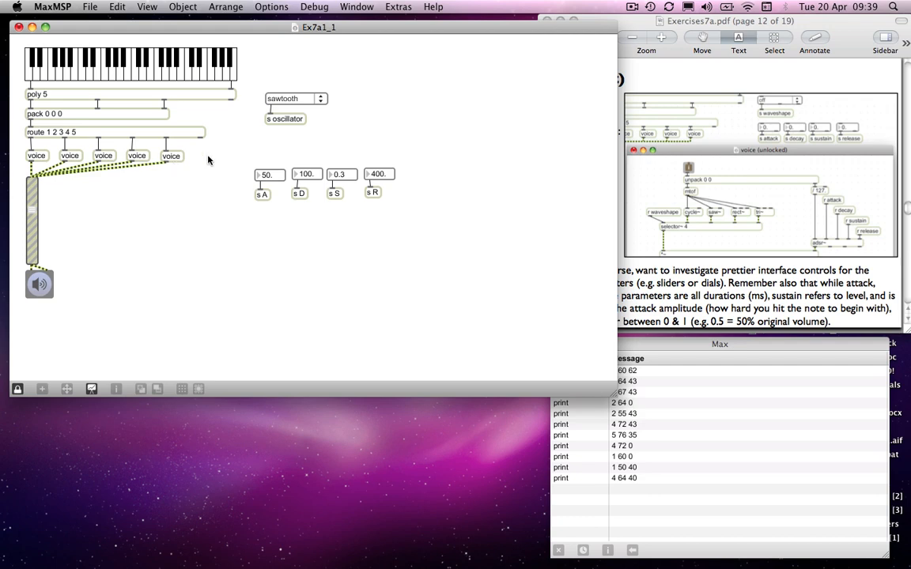
{"action": "mouse_move", "coordinate": [30, 158]}
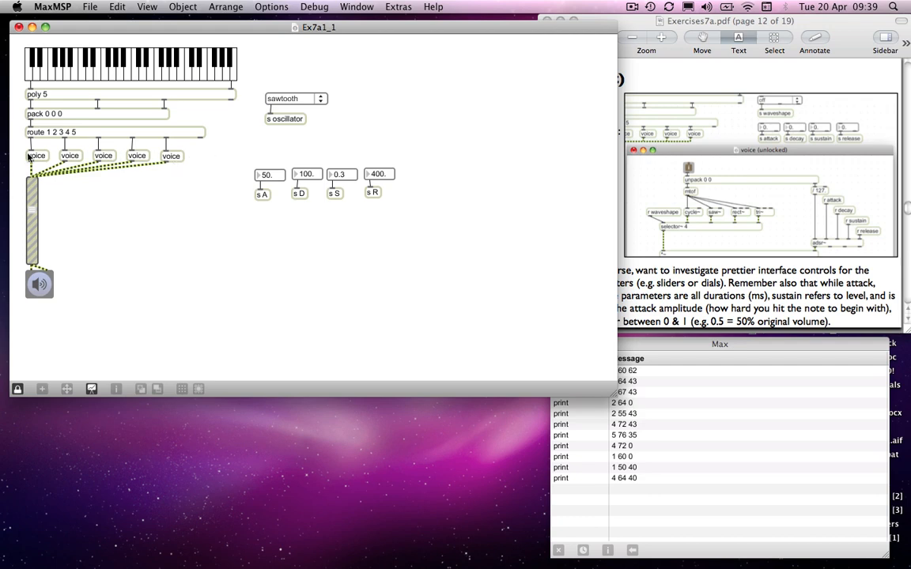
{"action": "mouse_move", "coordinate": [205, 152]}
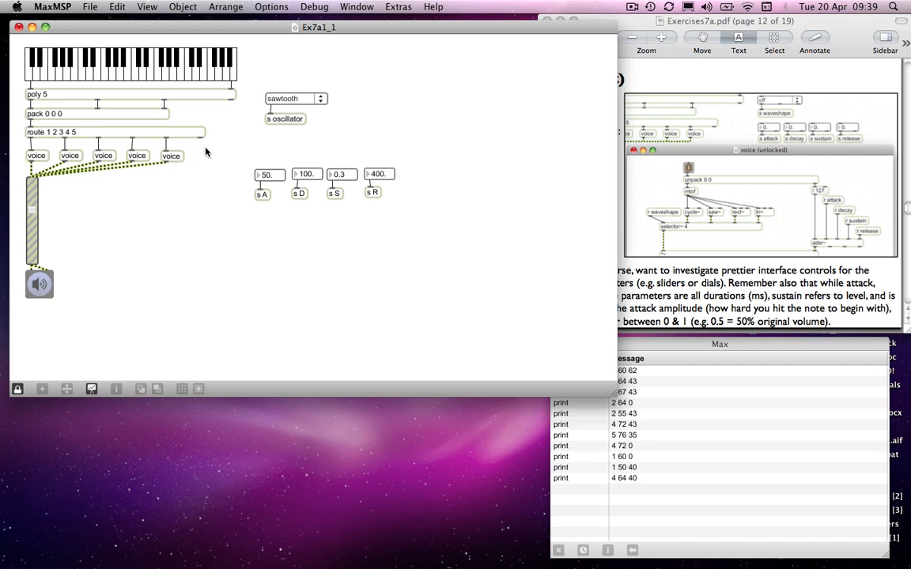
{"action": "mouse_move", "coordinate": [198, 215]}
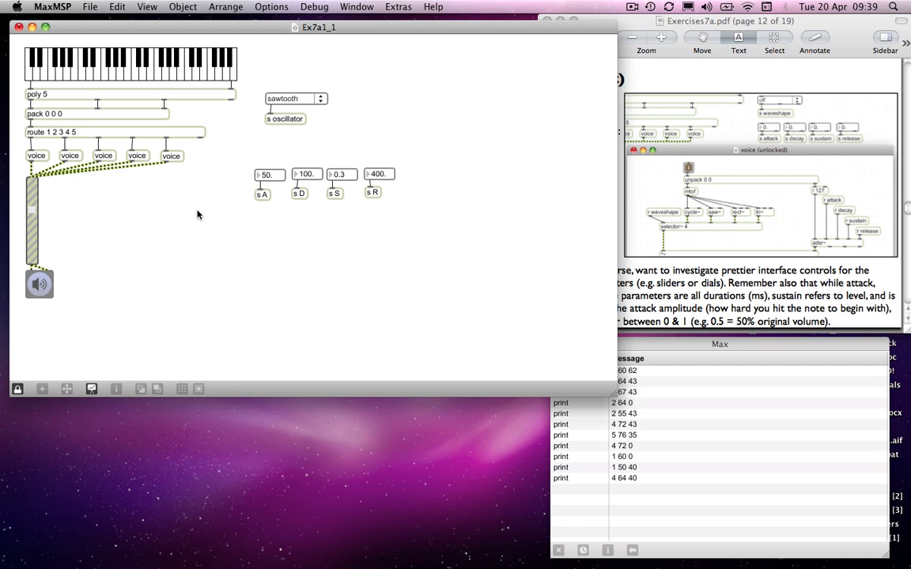
{"action": "mouse_move", "coordinate": [67, 180]}
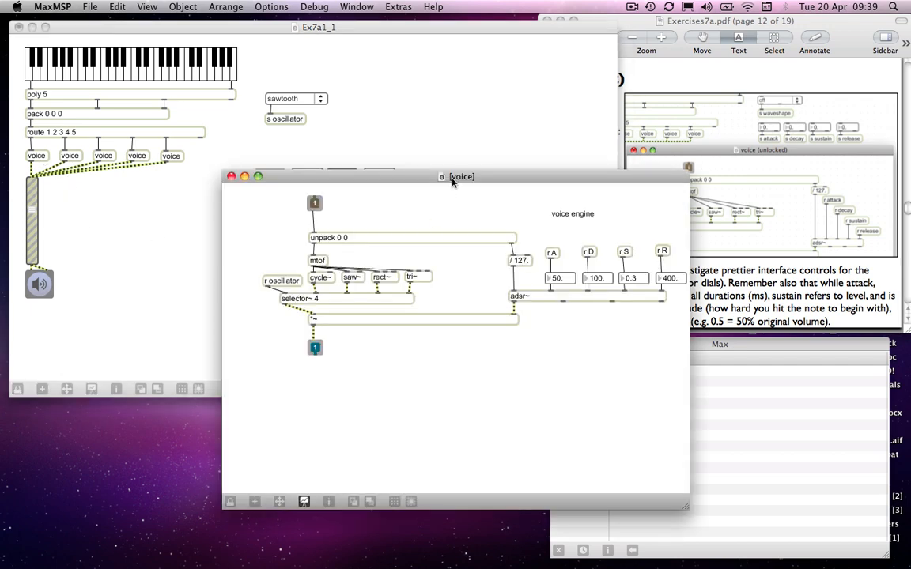
{"action": "mouse_move", "coordinate": [440, 231]}
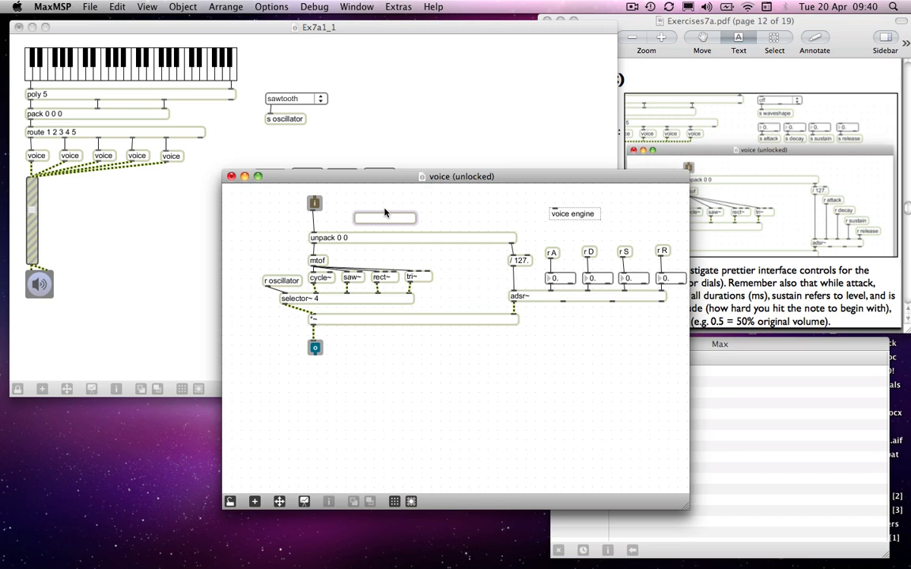
Create an 'in 1' inlet object and place it beside the top object of the voice patch.
{"action": "left_click", "coordinate": [384, 219]}
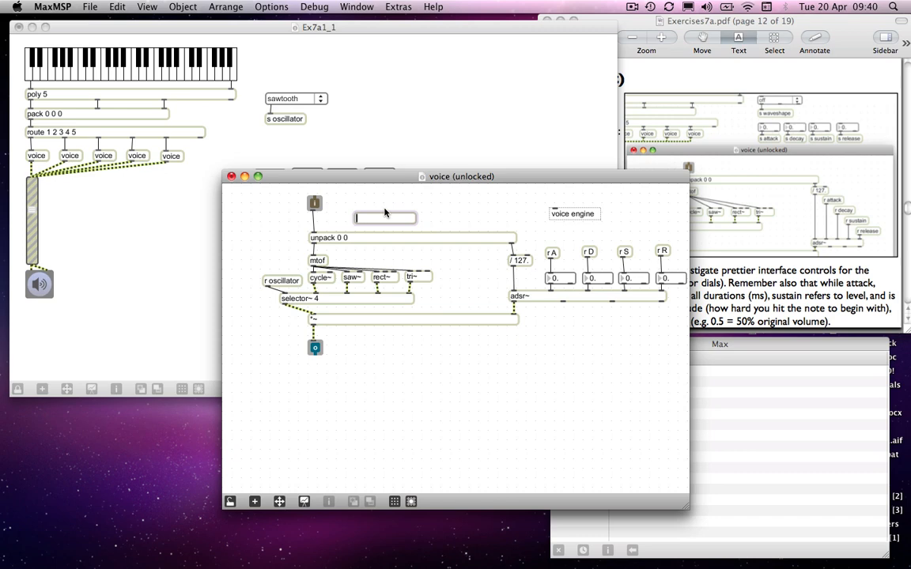
{"action": "type", "text": "in"}
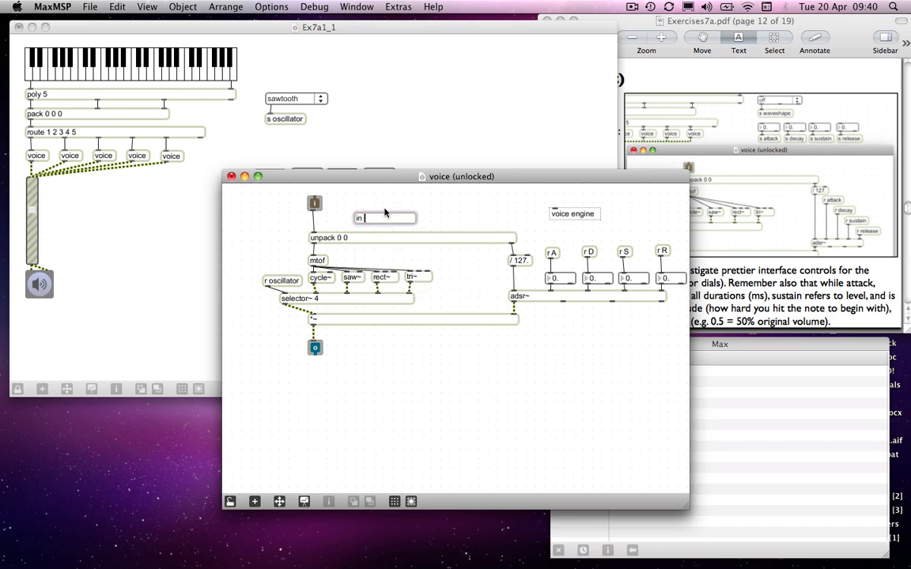
{"action": "type", "text": "1"}
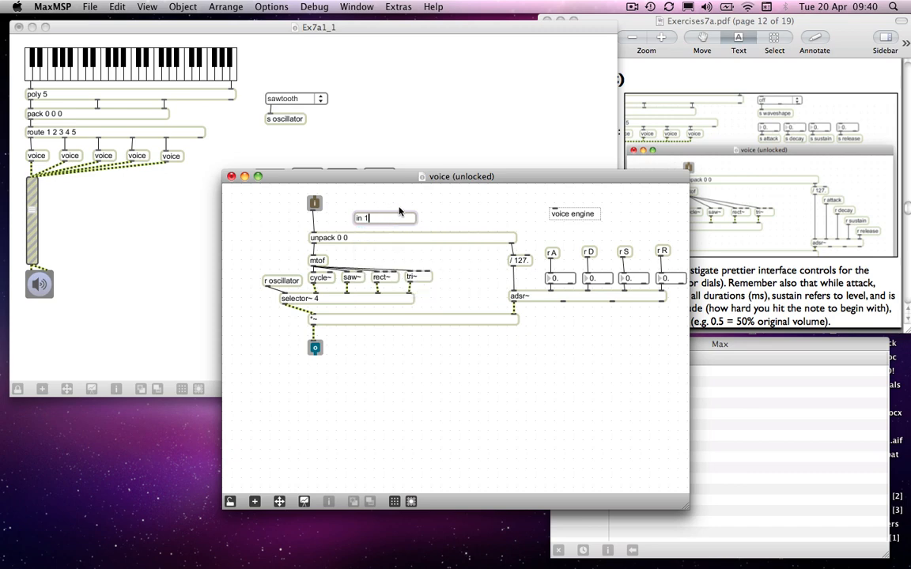
{"action": "left_click_drag", "start_coordinate": [383, 218], "coordinate": [358, 218]}
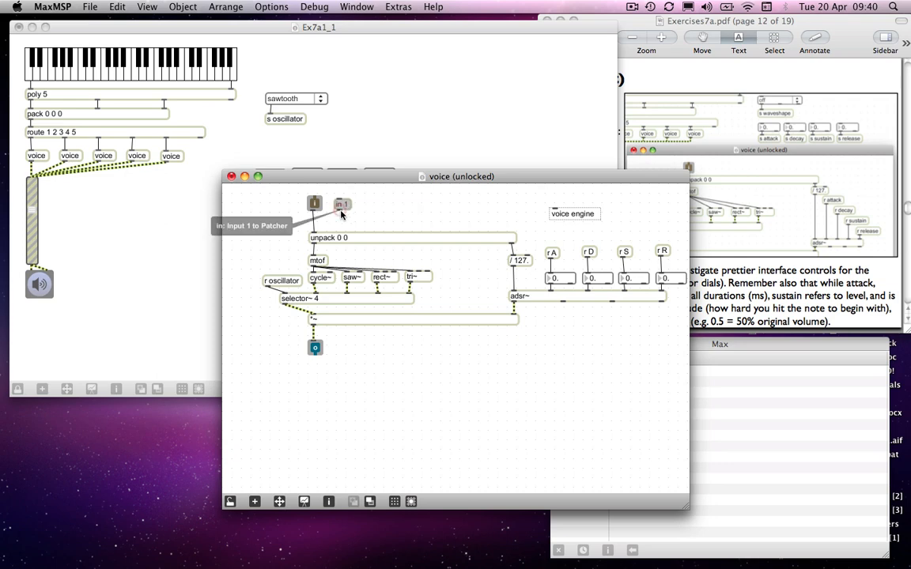
{"action": "mouse_move", "coordinate": [335, 228]}
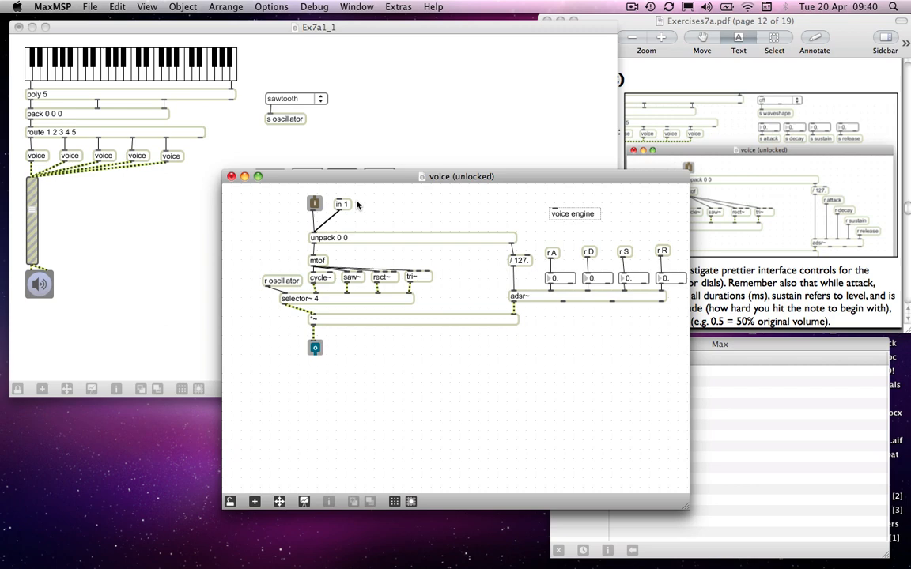
{"action": "mouse_move", "coordinate": [366, 206]}
{"action": "type", "text": "in 2"}
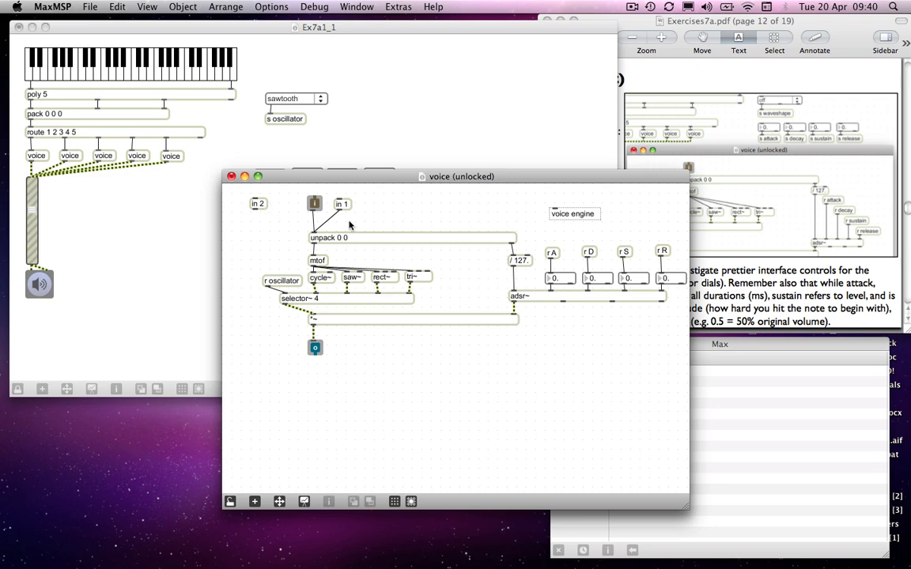
{"action": "mouse_move", "coordinate": [346, 207]}
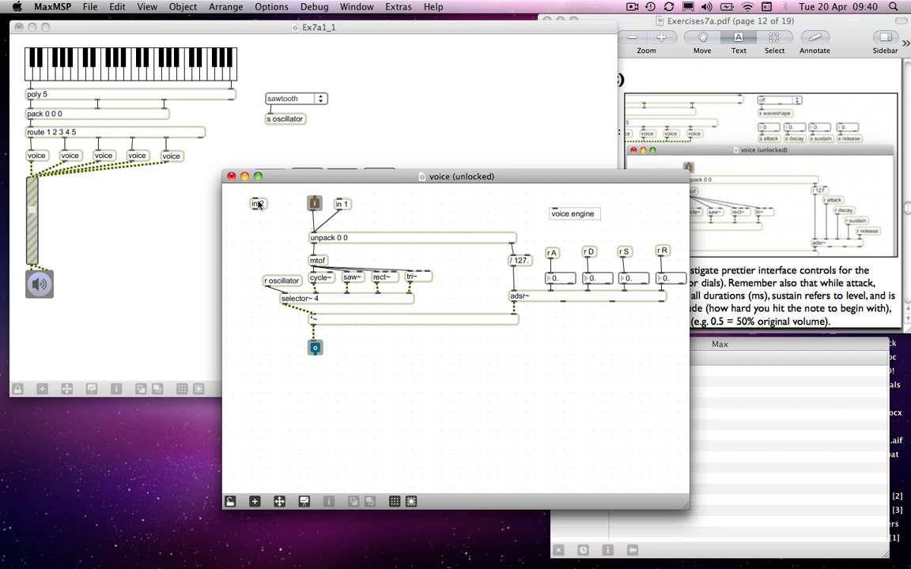
{"action": "mouse_move", "coordinate": [260, 206]}
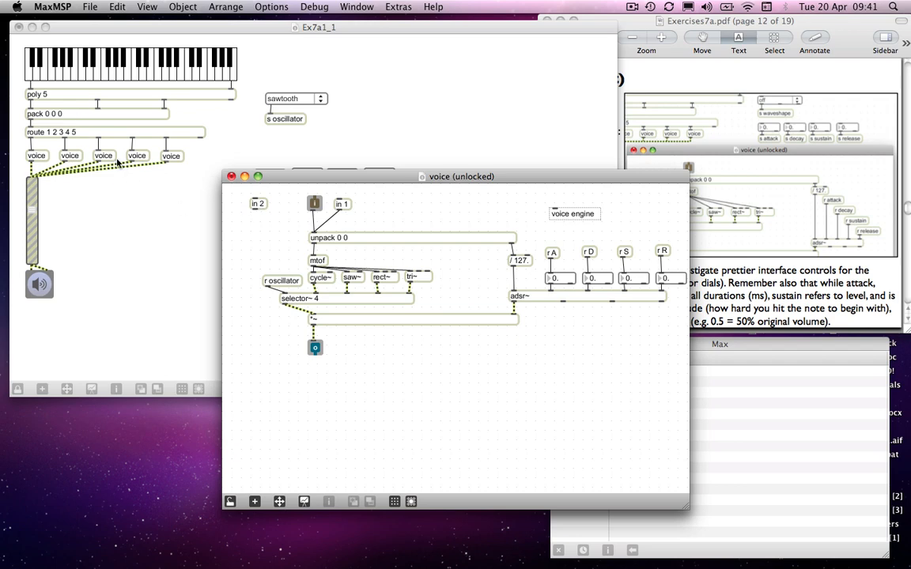
{"action": "mouse_move", "coordinate": [282, 193]}
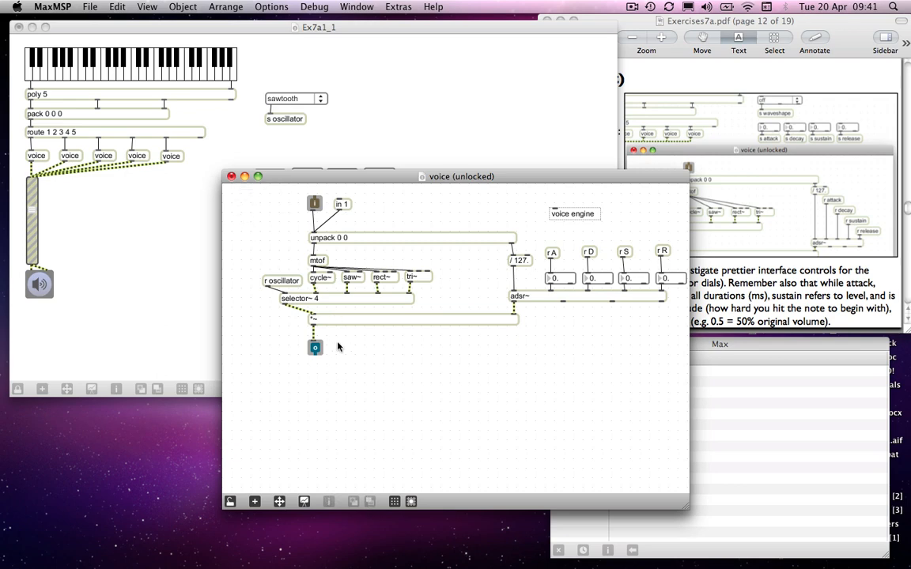
Create an 'out~ 1' outlet object below the voice patch's signal output.
{"action": "type", "text": "out~"}
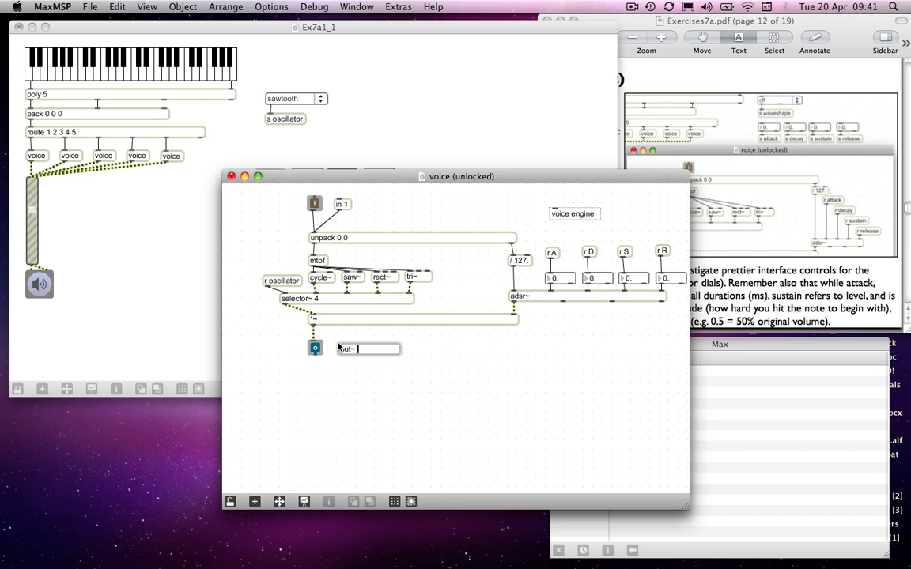
{"action": "type", "text": "1"}
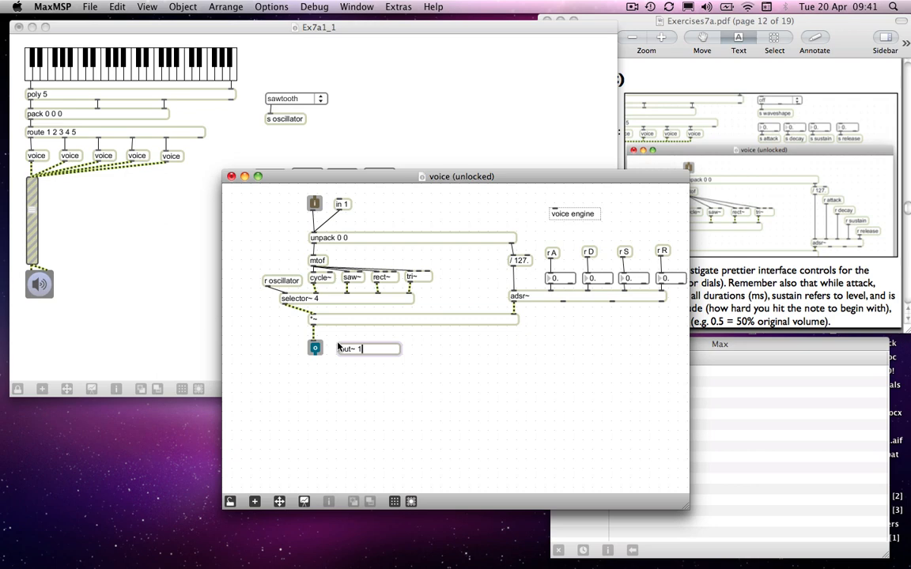
{"action": "mouse_move", "coordinate": [427, 361]}
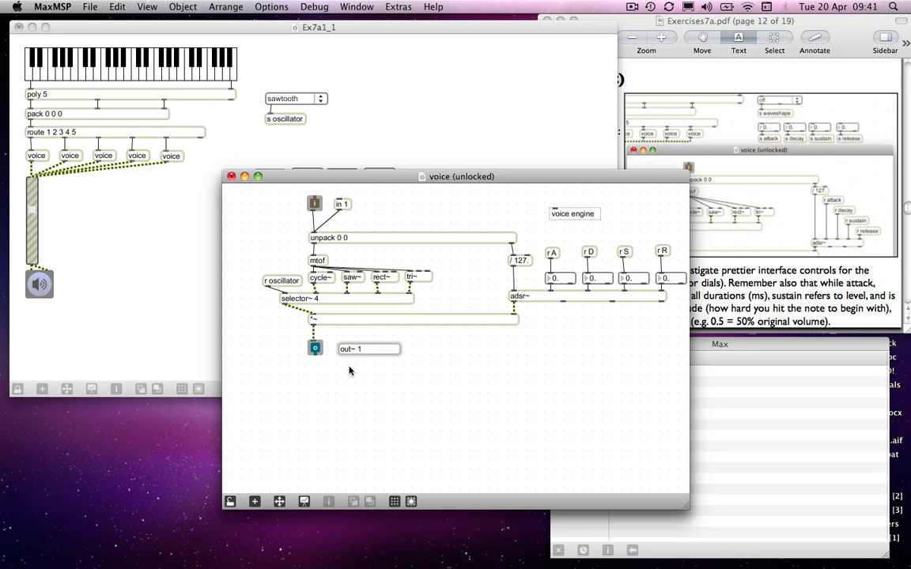
{"action": "mouse_move", "coordinate": [315, 325]}
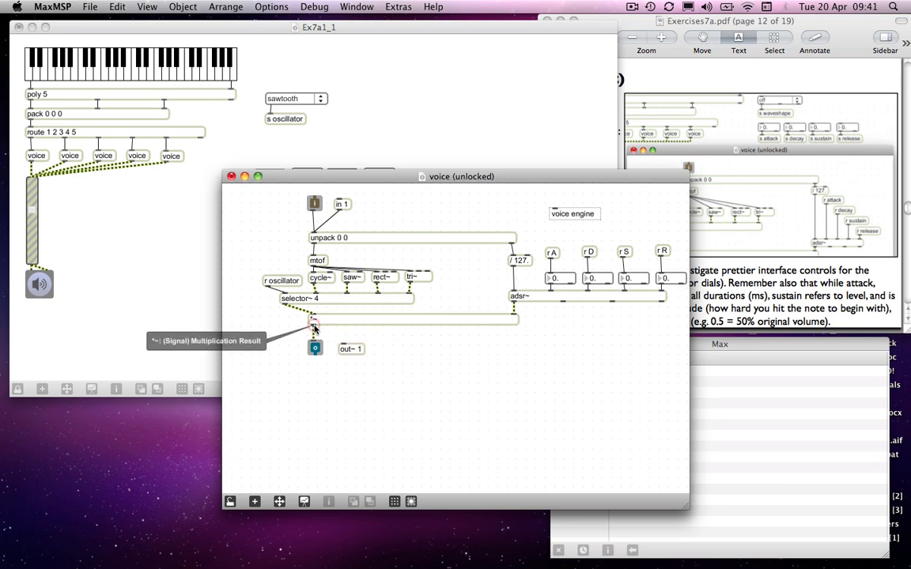
{"action": "mouse_move", "coordinate": [399, 351]}
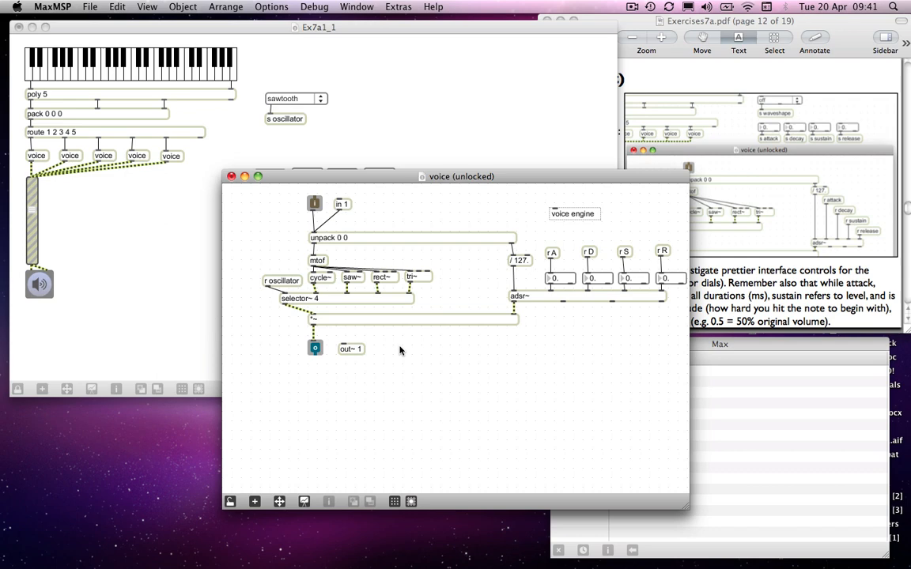
{"action": "mouse_move", "coordinate": [398, 353]}
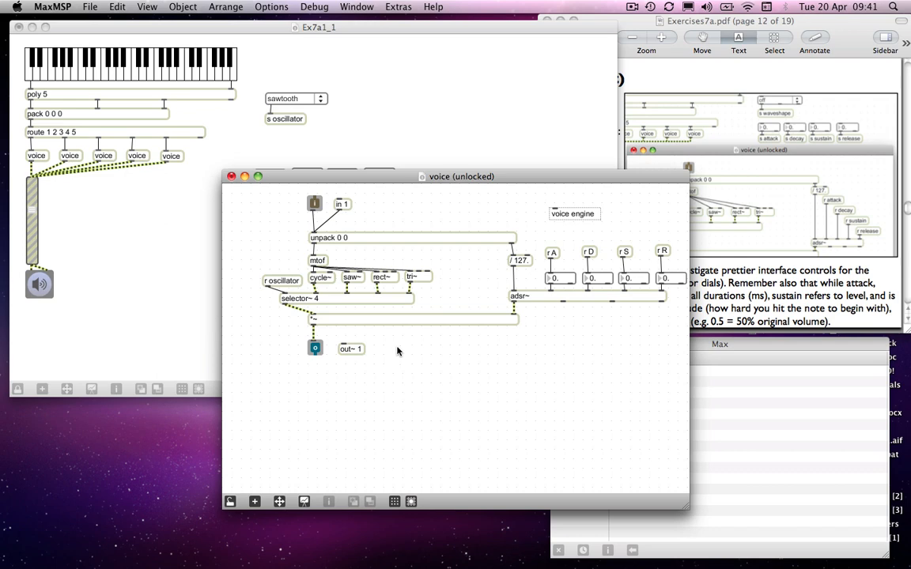
{"action": "mouse_move", "coordinate": [323, 325]}
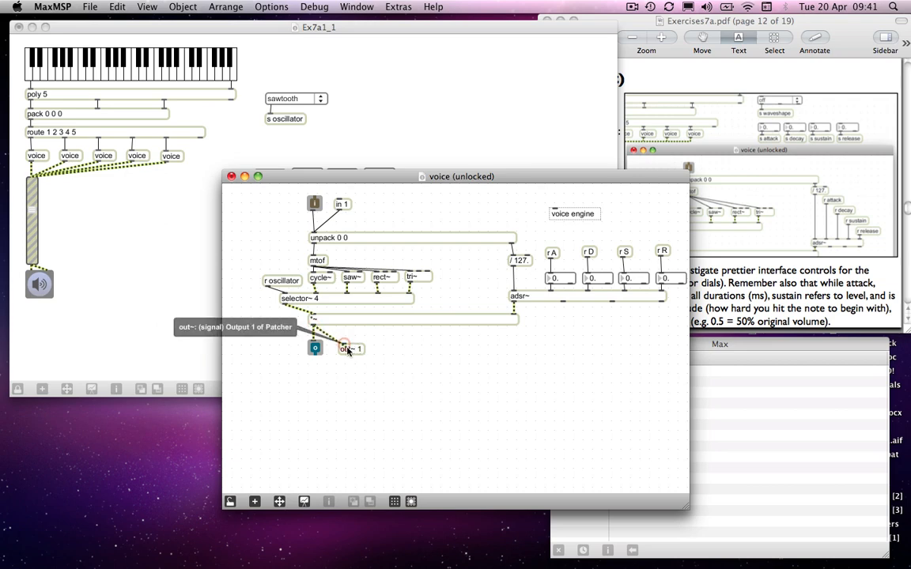
{"action": "mouse_move", "coordinate": [354, 354]}
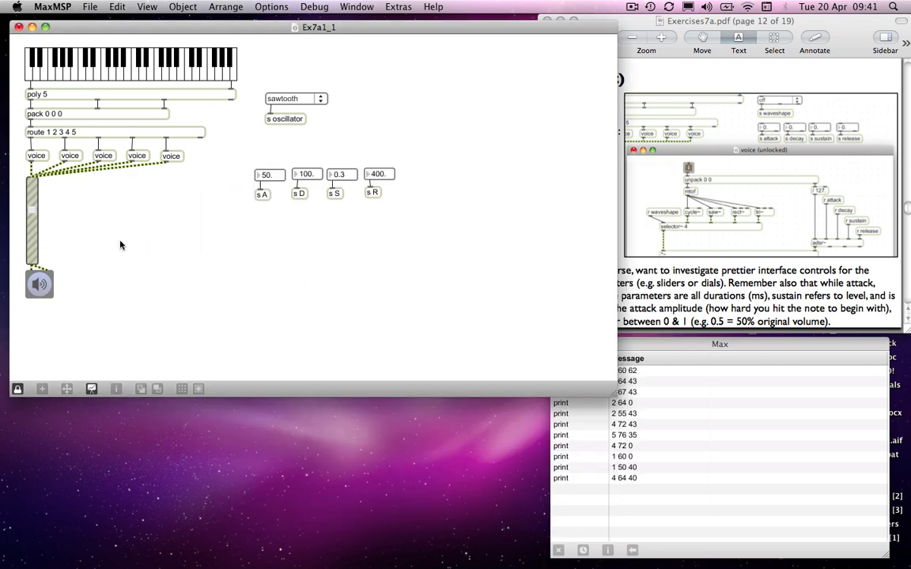
{"action": "mouse_move", "coordinate": [212, 263]}
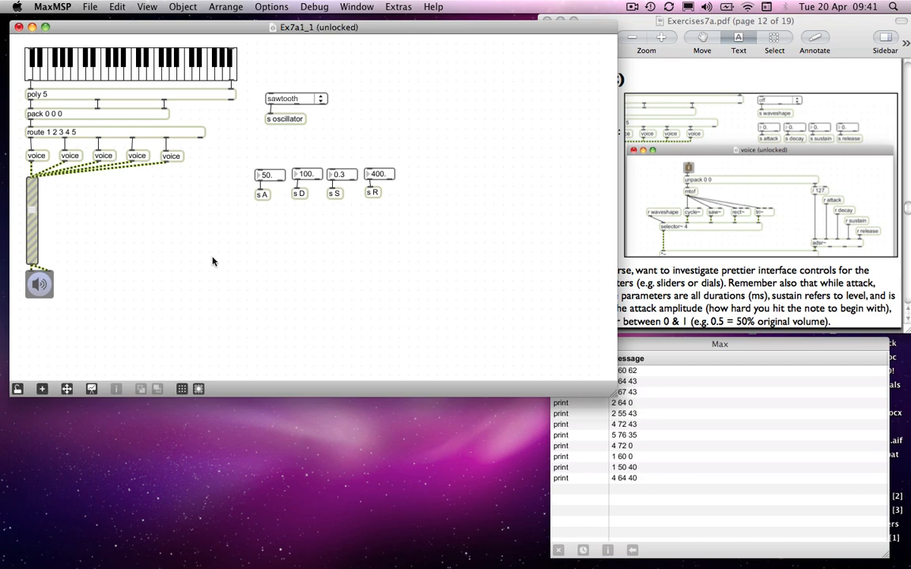
Create a poly~ object with arguments 'voice 5' so it loads five voice instances.
{"action": "type", "text": "poly"}
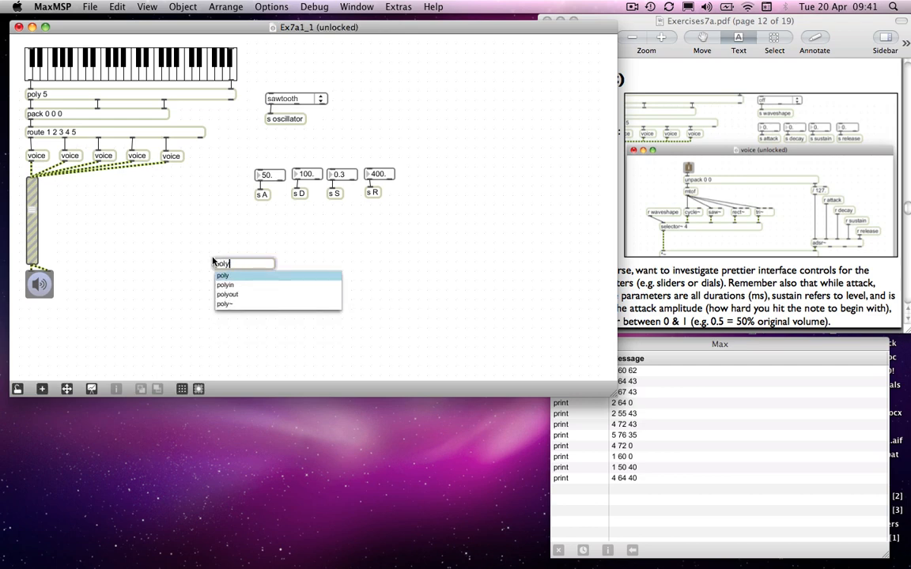
{"action": "left_click", "coordinate": [224, 304]}
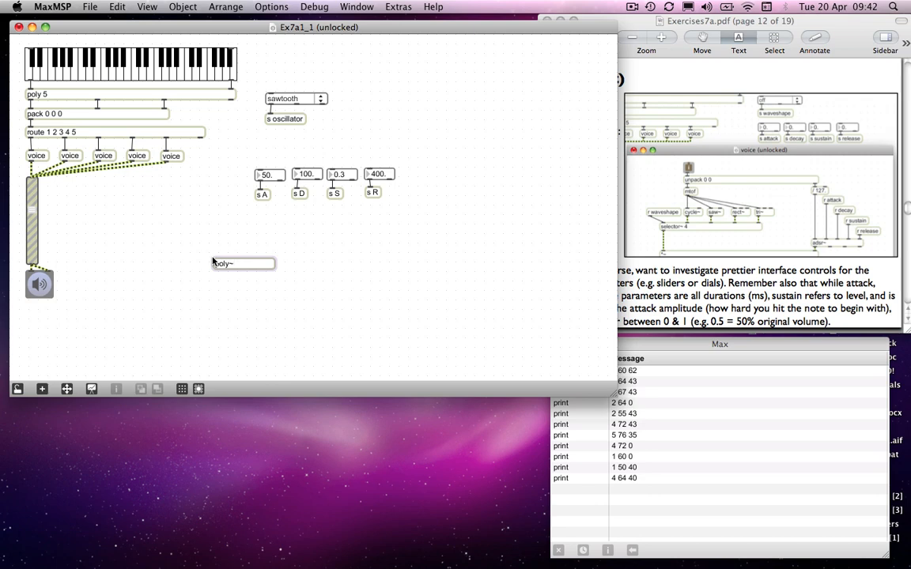
{"action": "left_click", "coordinate": [238, 263]}
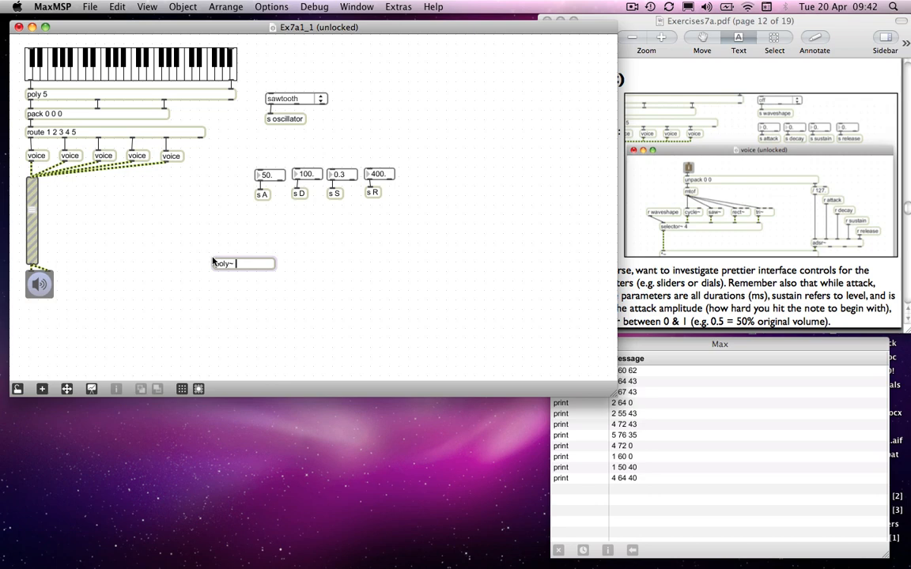
{"action": "type", "text": "voice"}
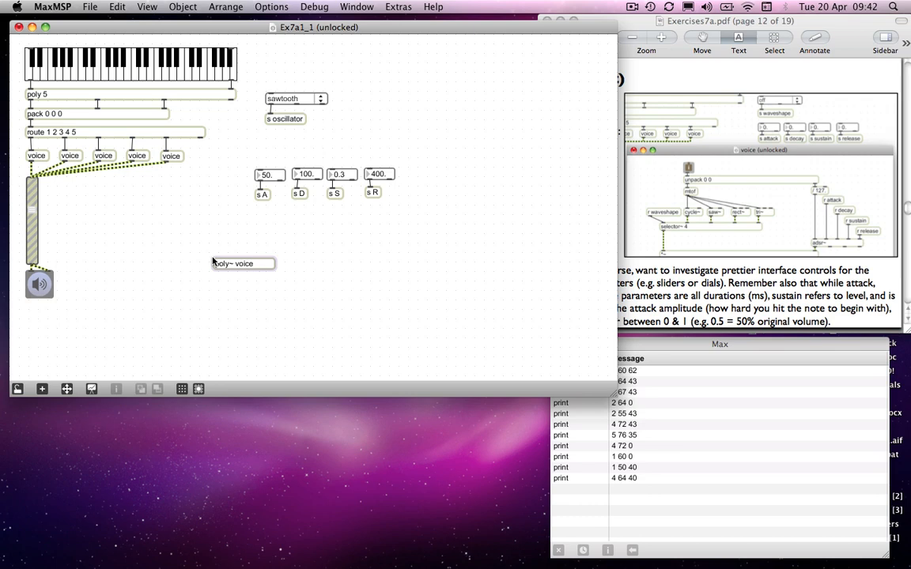
{"action": "left_click", "coordinate": [245, 263]}
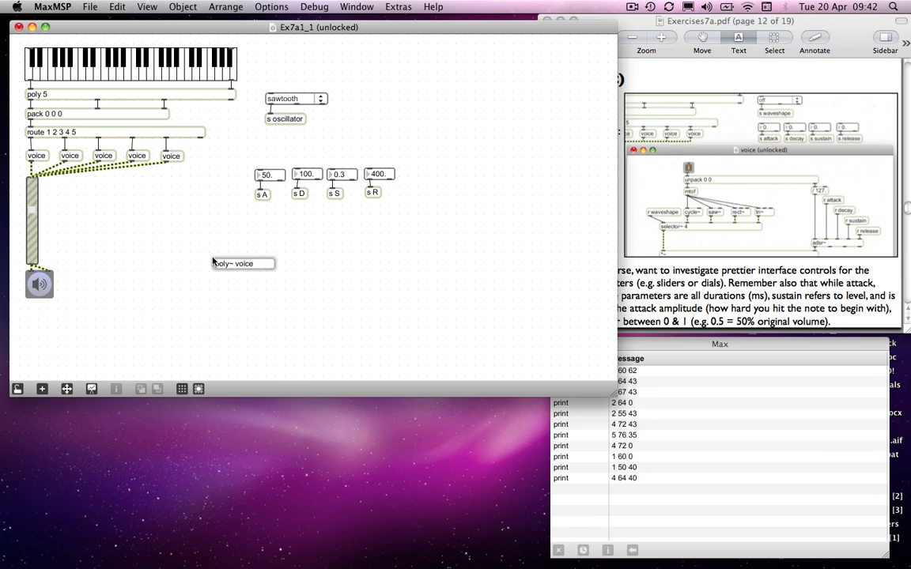
{"action": "left_click", "coordinate": [257, 263]}
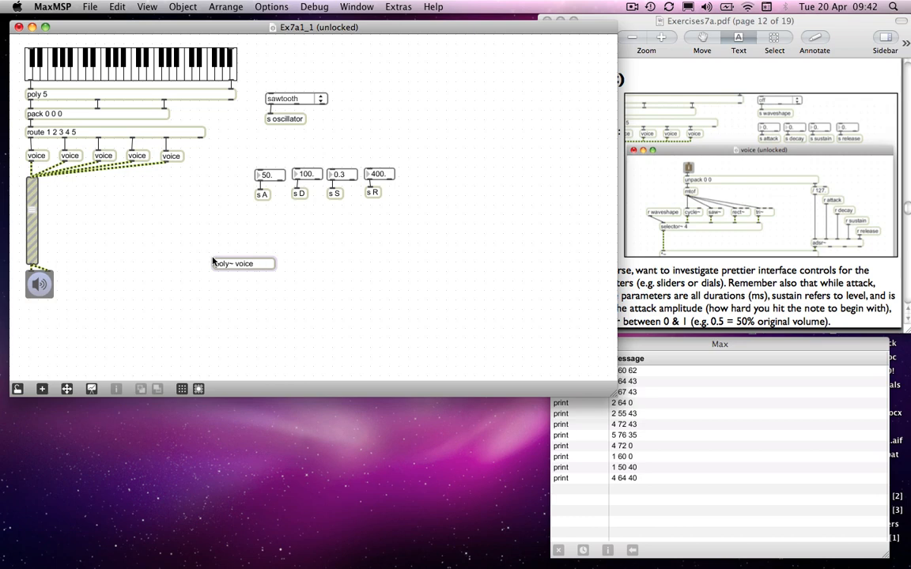
{"action": "type", "text": "5"}
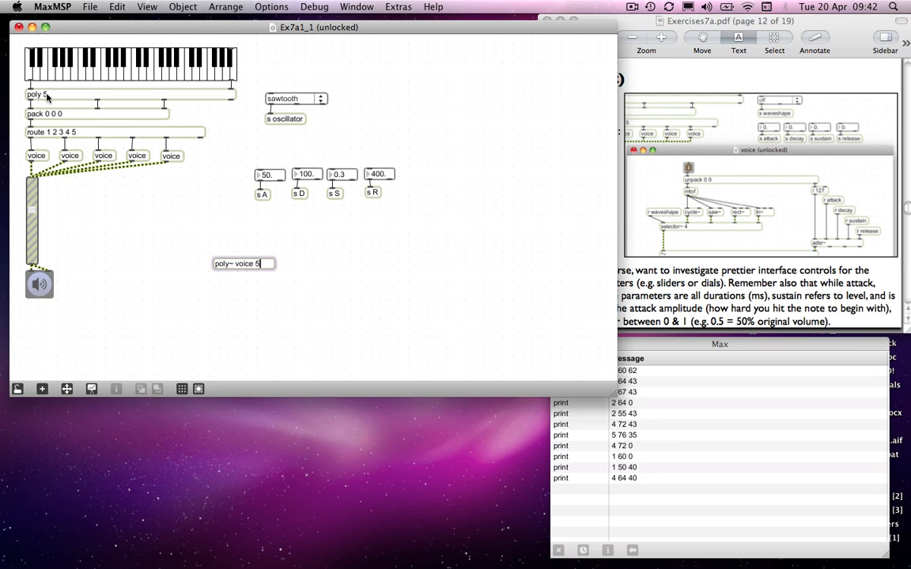
{"action": "mouse_move", "coordinate": [310, 256]}
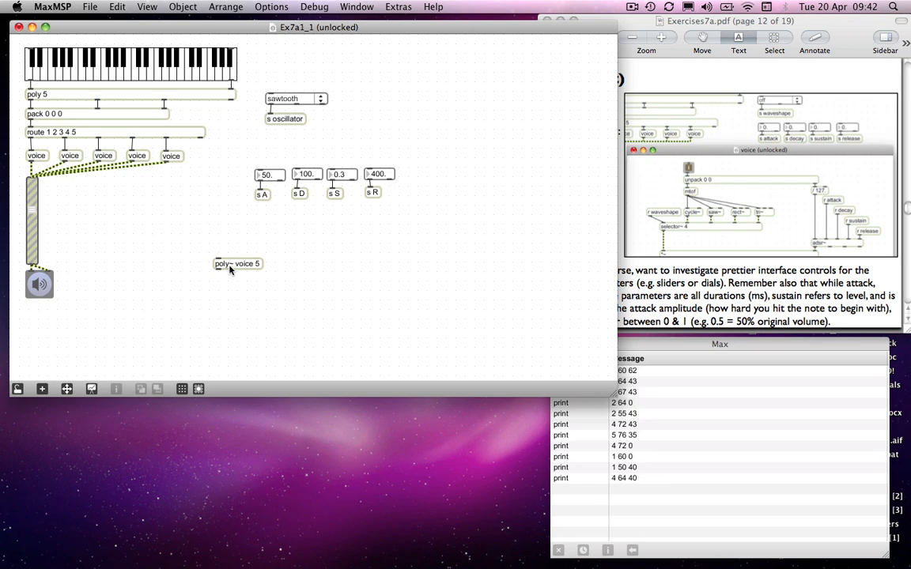
Open a voice instance window from the poly~ voice 5 object.
{"action": "double_click", "coordinate": [238, 263]}
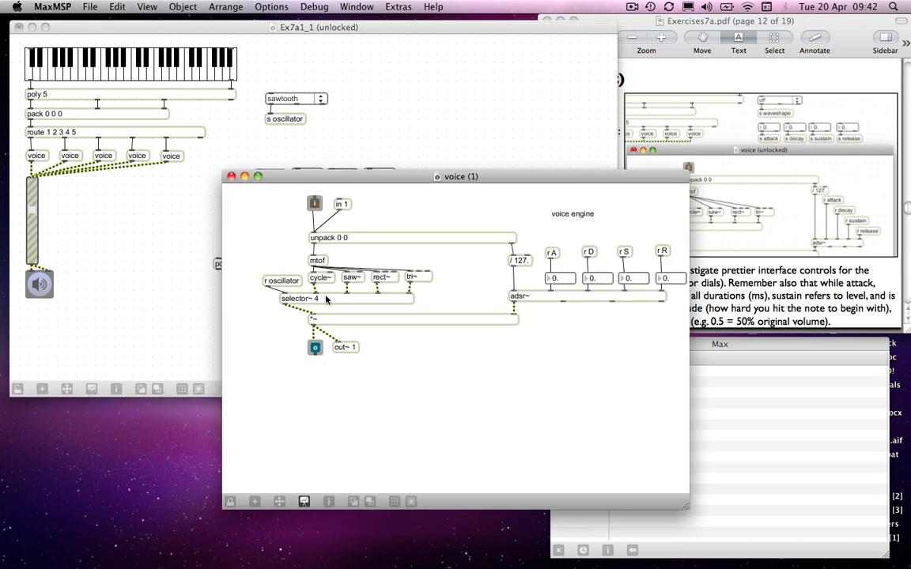
{"action": "mouse_move", "coordinate": [452, 180]}
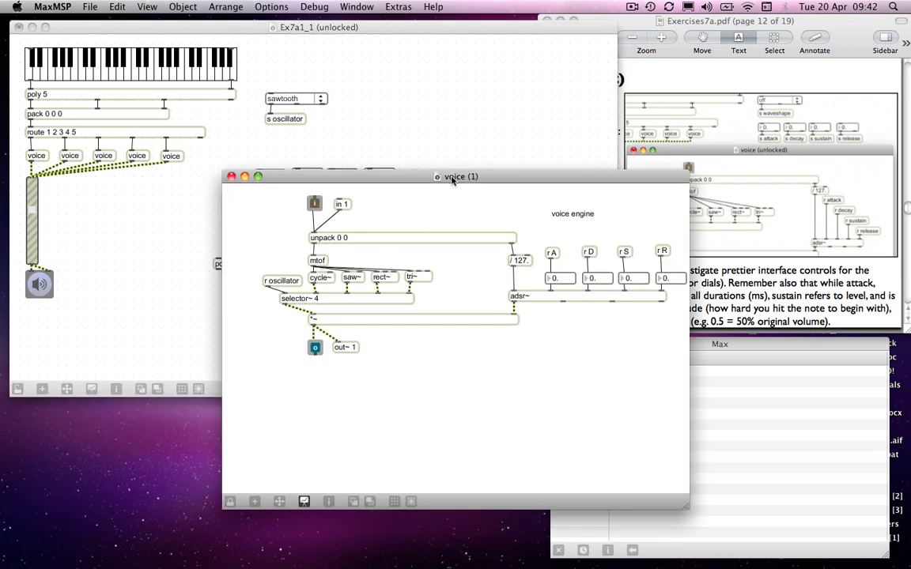
{"action": "mouse_move", "coordinate": [475, 183]}
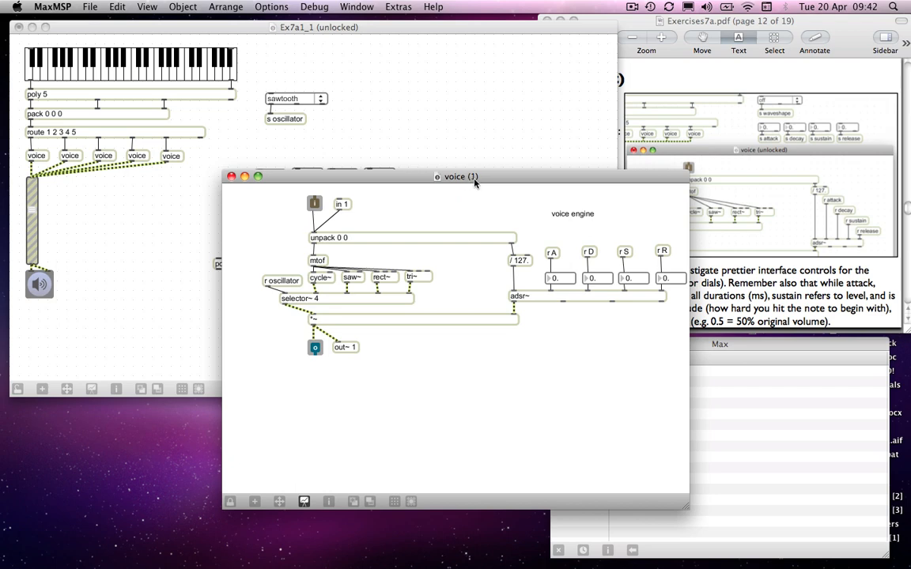
{"action": "mouse_move", "coordinate": [411, 180]}
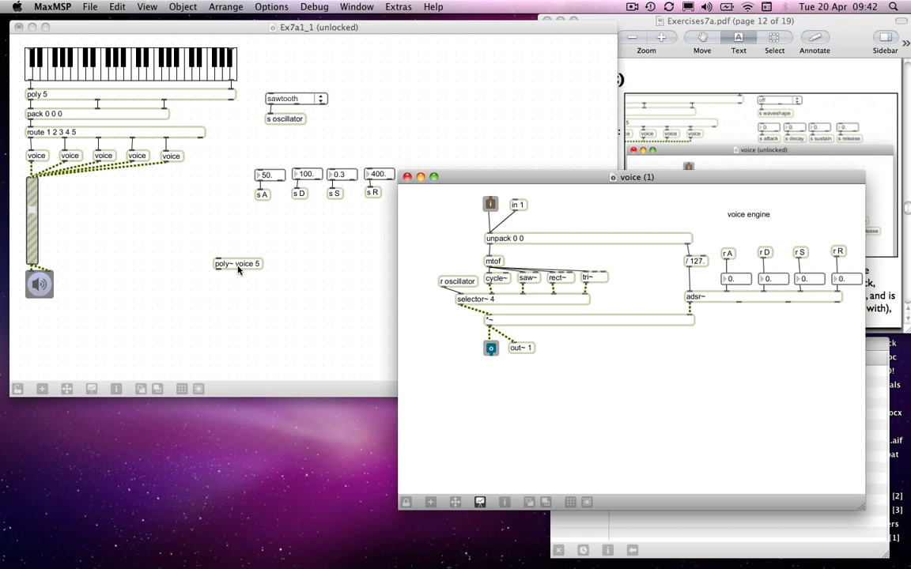
{"action": "mouse_move", "coordinate": [252, 269]}
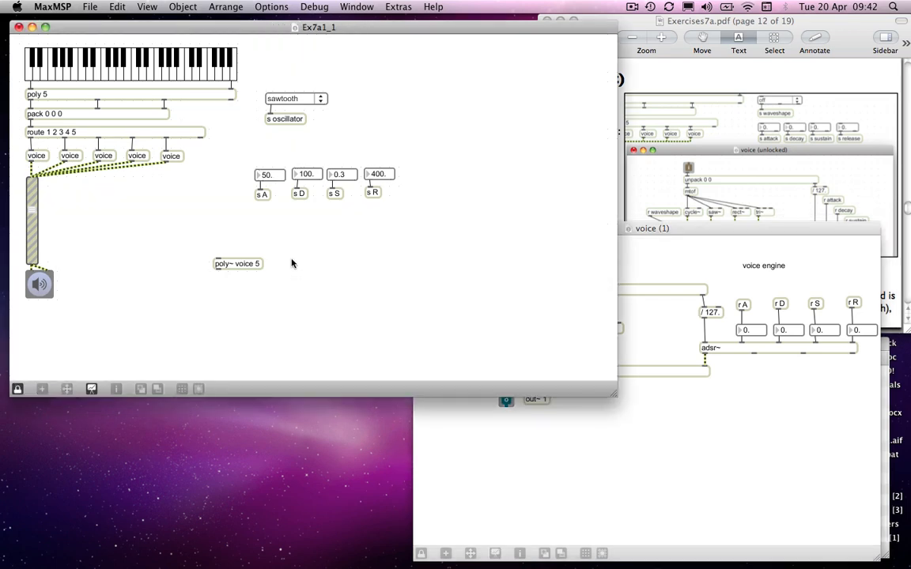
{"action": "mouse_move", "coordinate": [275, 240]}
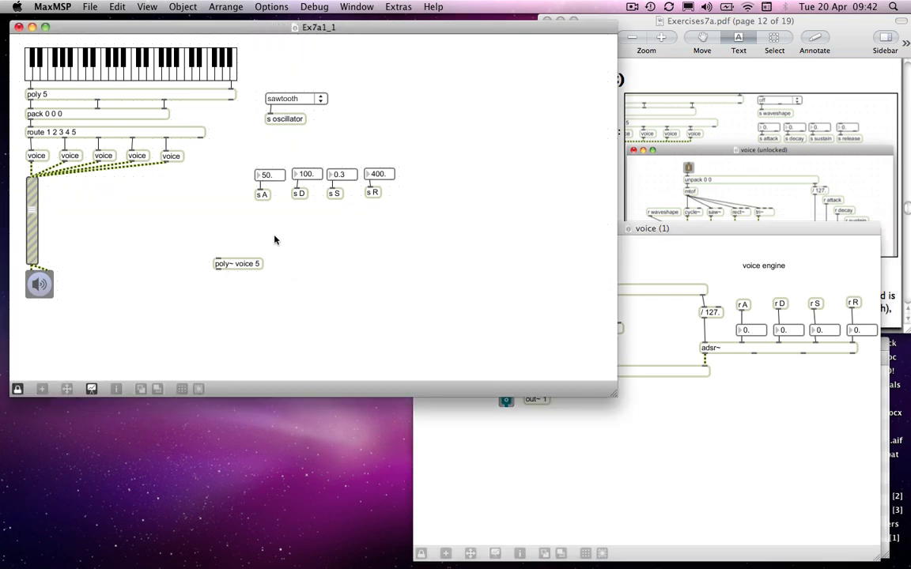
{"action": "mouse_move", "coordinate": [254, 241]}
{"action": "type", "text": "open 3"}
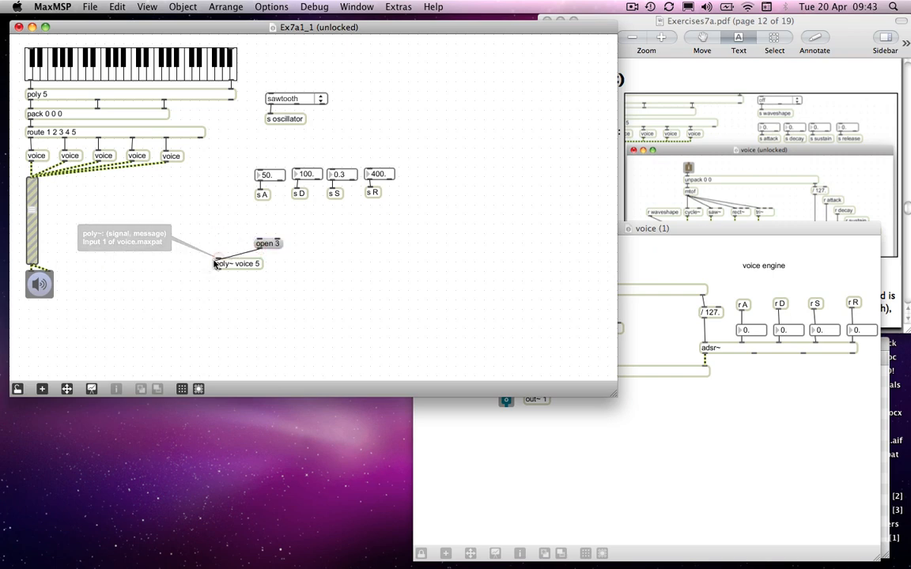
{"action": "double_click", "coordinate": [238, 262]}
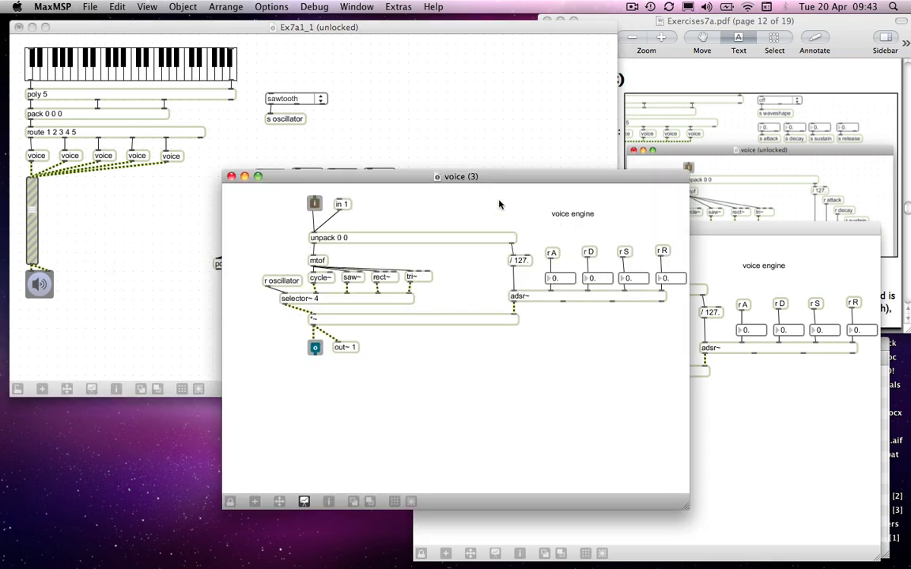
{"action": "mouse_move", "coordinate": [474, 181]}
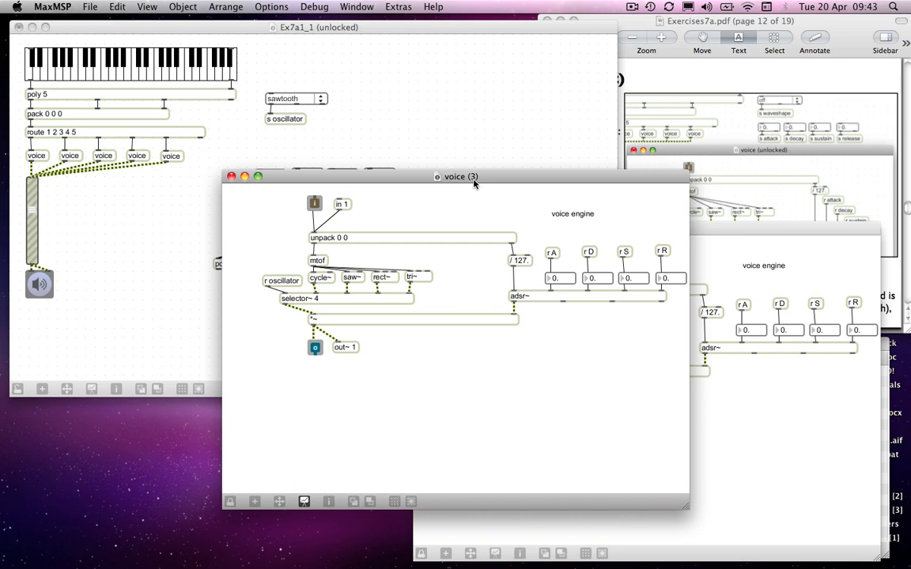
{"action": "mouse_move", "coordinate": [169, 212]}
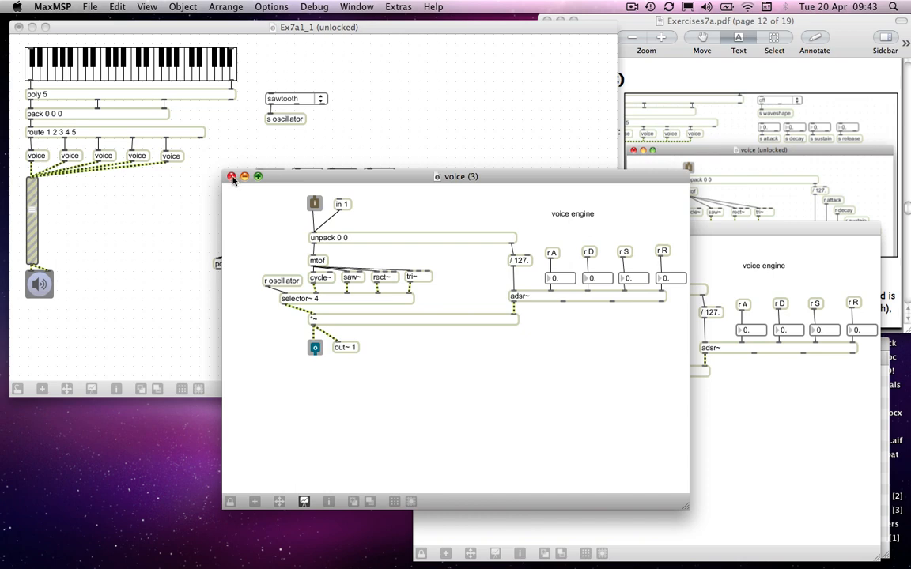
{"action": "left_click", "coordinate": [231, 178]}
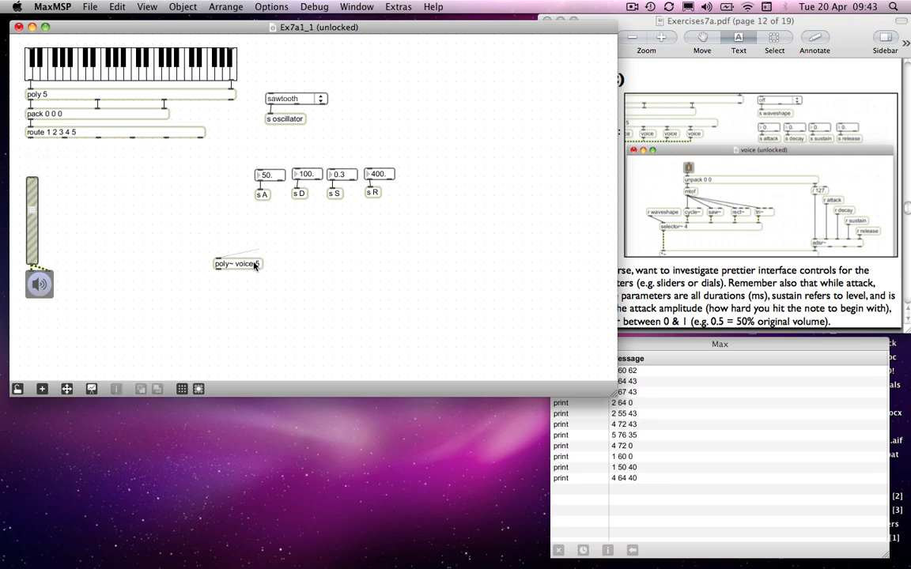
Move poly~ voice 5 up directly below the route object.
{"action": "left_click_drag", "start_coordinate": [237, 262], "coordinate": [50, 163]}
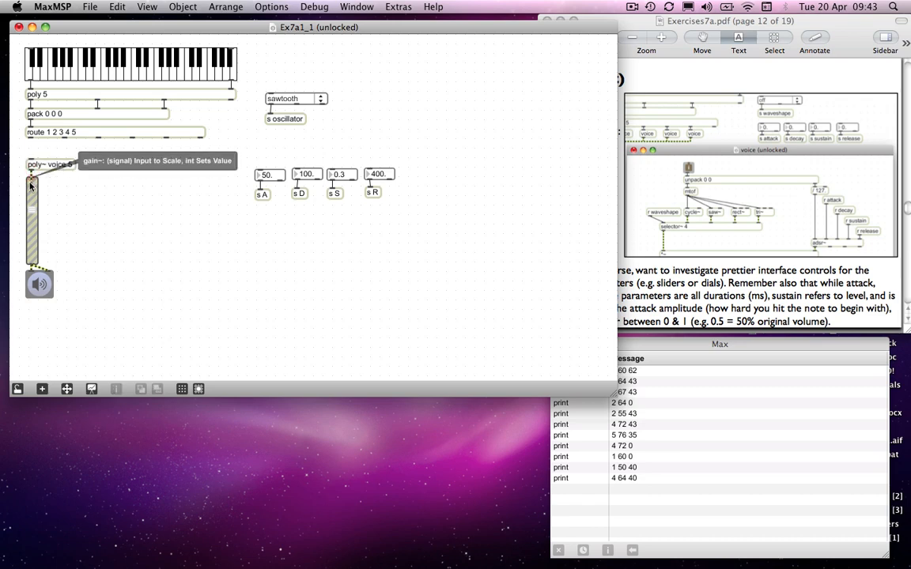
{"action": "mouse_move", "coordinate": [151, 207]}
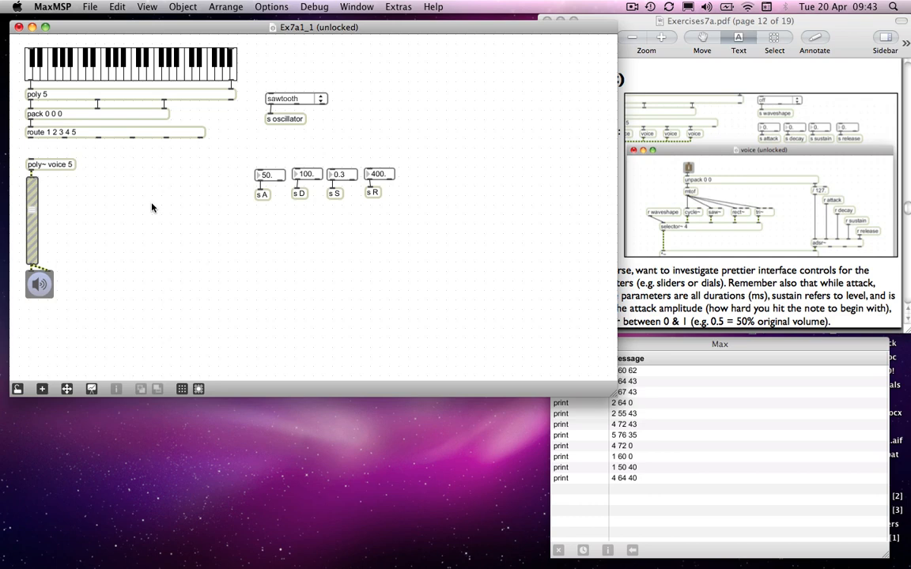
{"action": "mouse_move", "coordinate": [32, 161]}
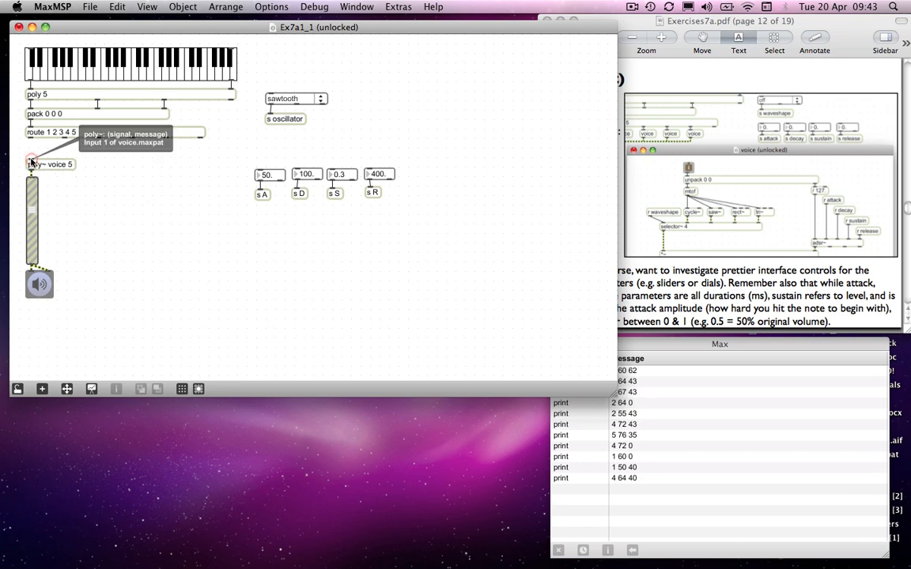
{"action": "mouse_move", "coordinate": [41, 152]}
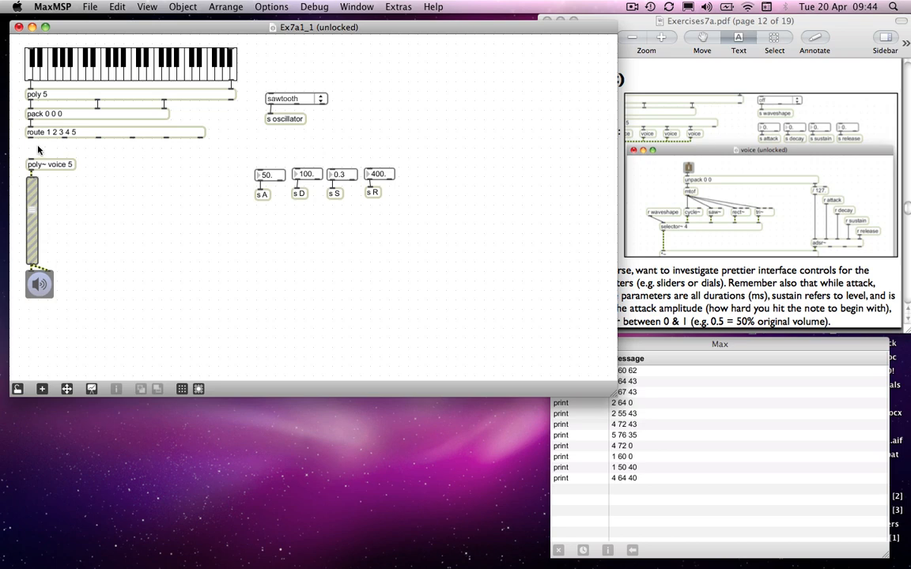
{"action": "mouse_move", "coordinate": [19, 137]}
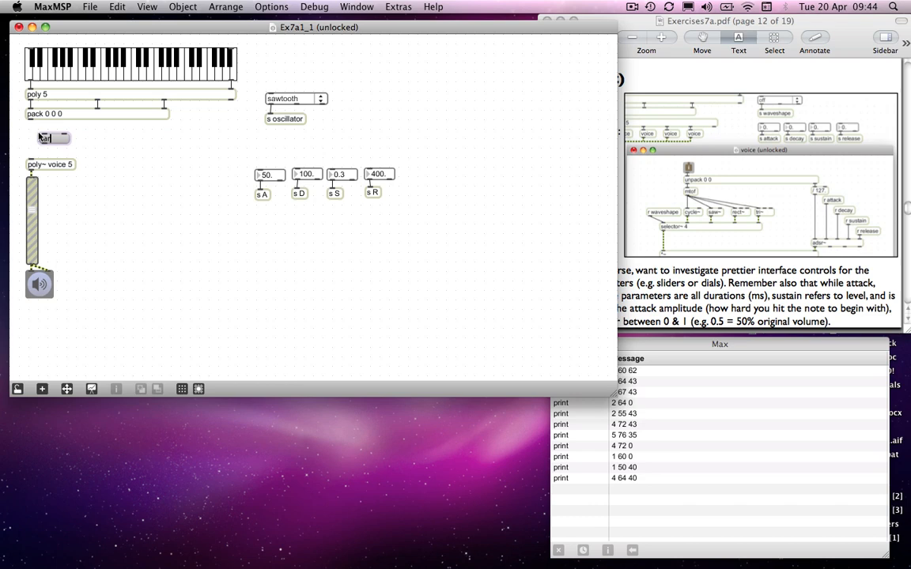
Fill the new message box with 'target $1, $2 $3'.
{"action": "type", "text": "target"}
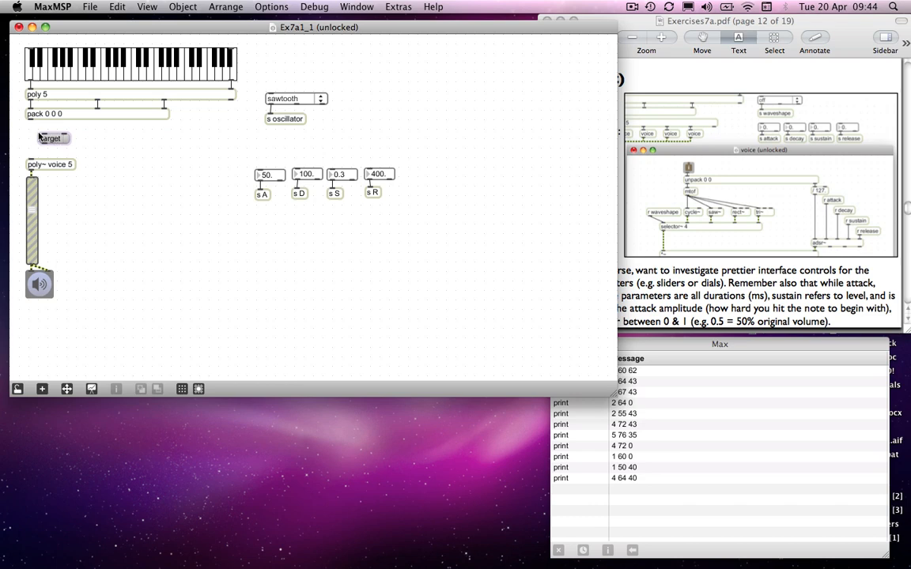
{"action": "type", "text": "$1."}
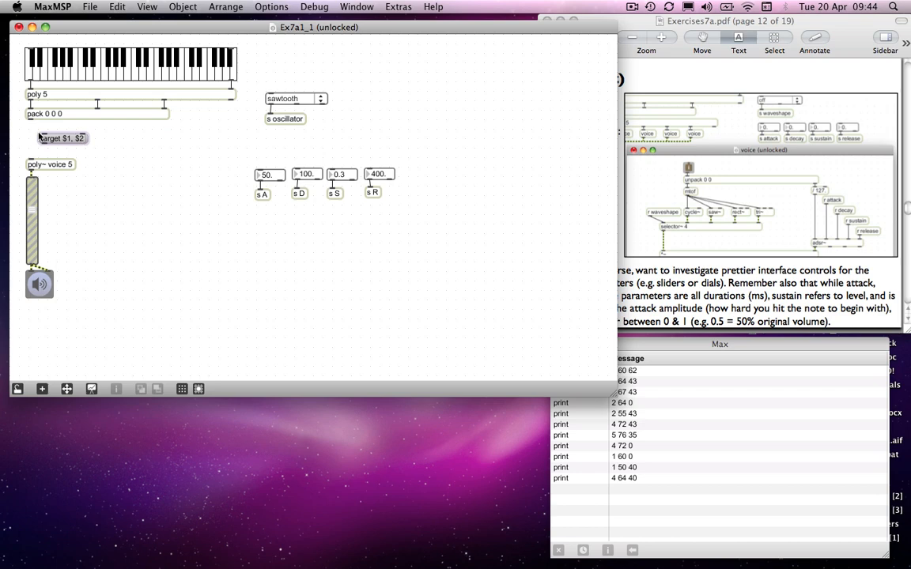
{"action": "type", "text": "$3"}
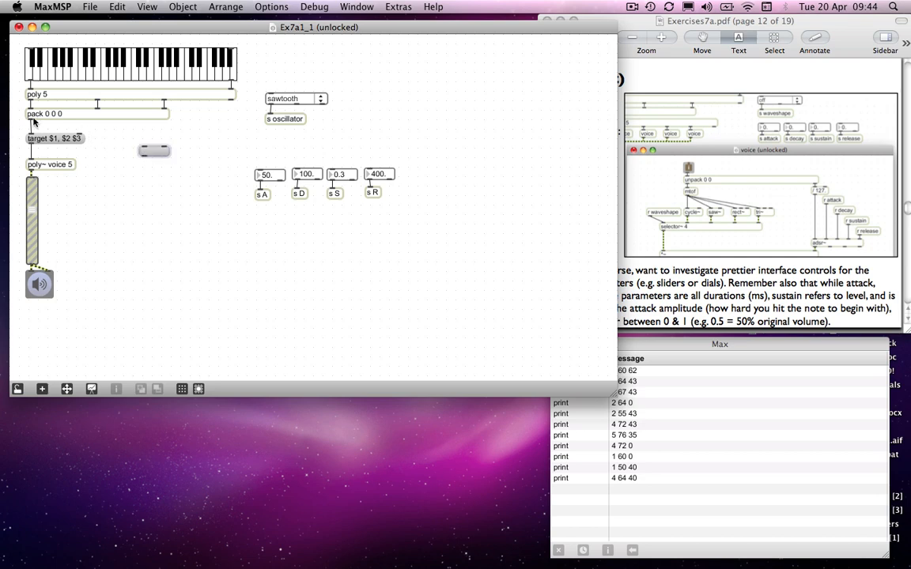
Wire the pack output into the target message and play two test notes on the keyboard.
{"action": "left_click_drag", "start_coordinate": [32, 123], "coordinate": [155, 150]}
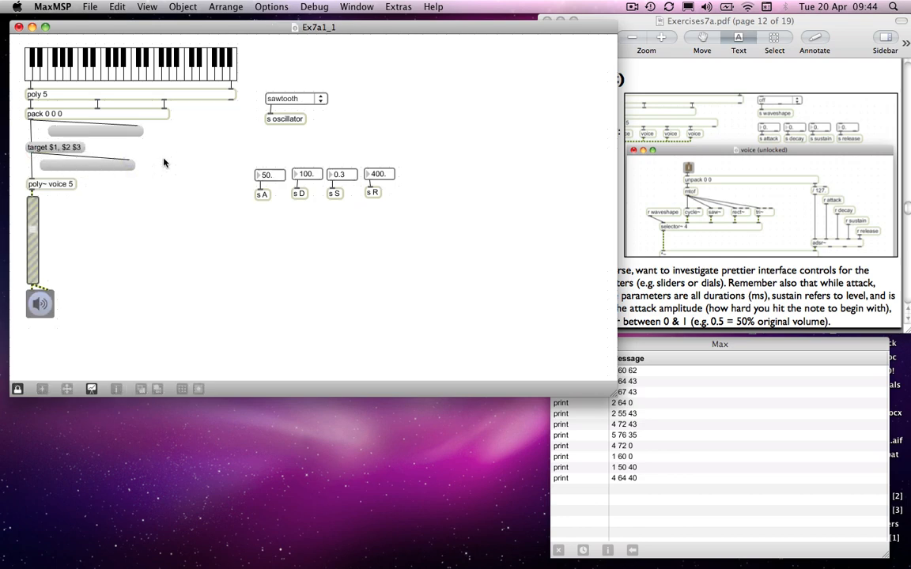
{"action": "mouse_move", "coordinate": [134, 74]}
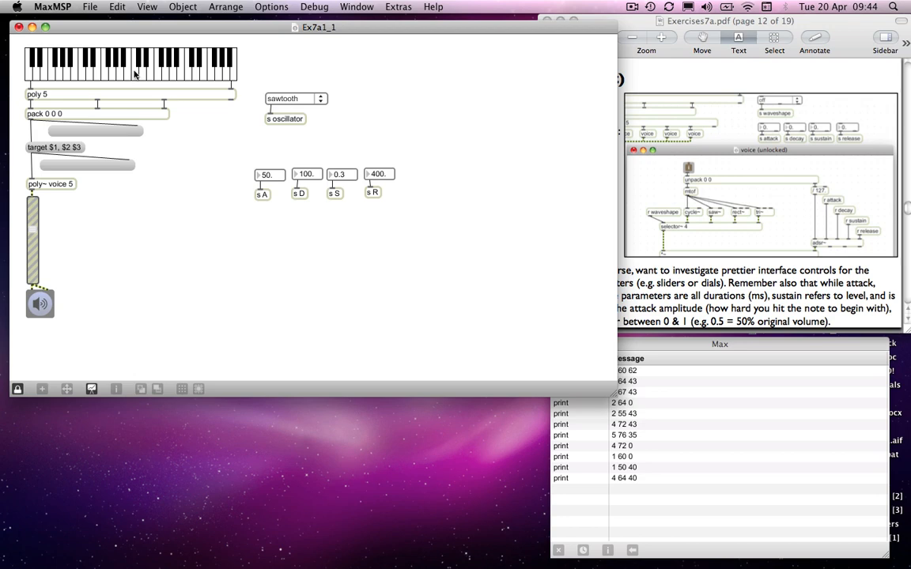
{"action": "left_click", "coordinate": [134, 71]}
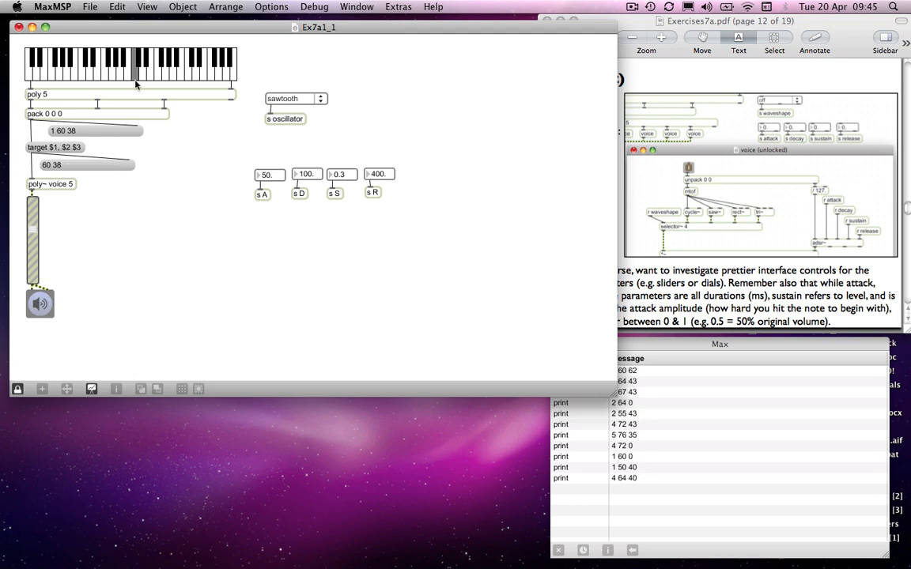
{"action": "mouse_move", "coordinate": [151, 76]}
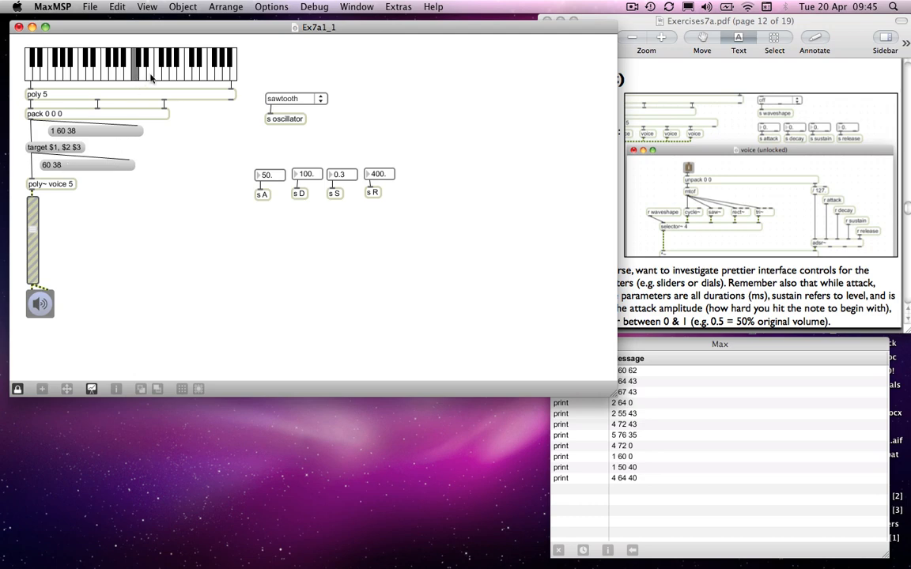
{"action": "left_click", "coordinate": [146, 67]}
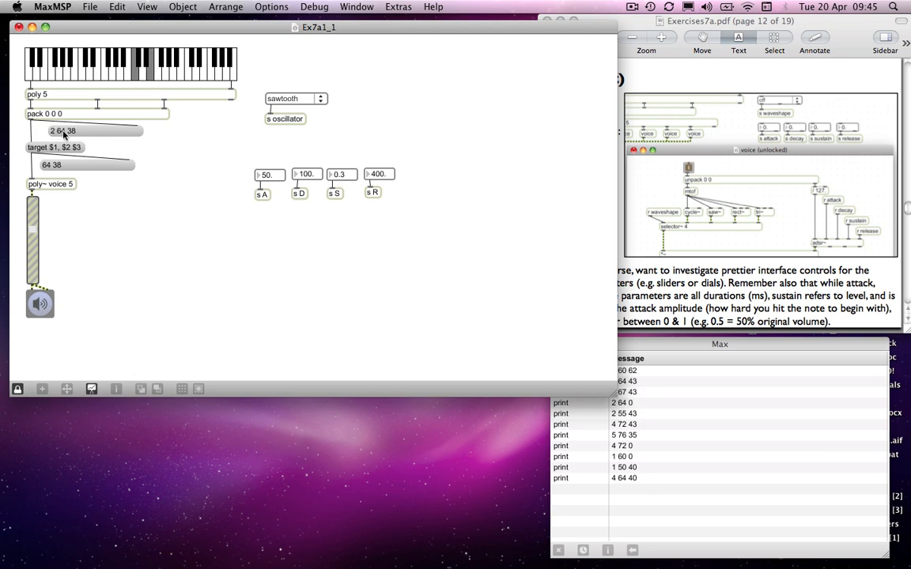
{"action": "mouse_move", "coordinate": [70, 136]}
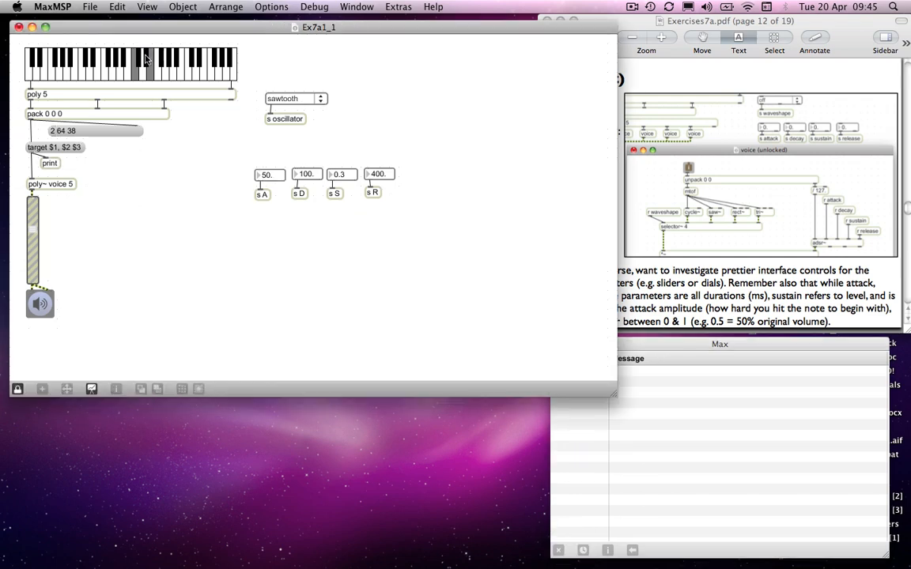
Play three overlapping notes on the kslider and release one, logging targets 1–3.
{"action": "left_click", "coordinate": [146, 66]}
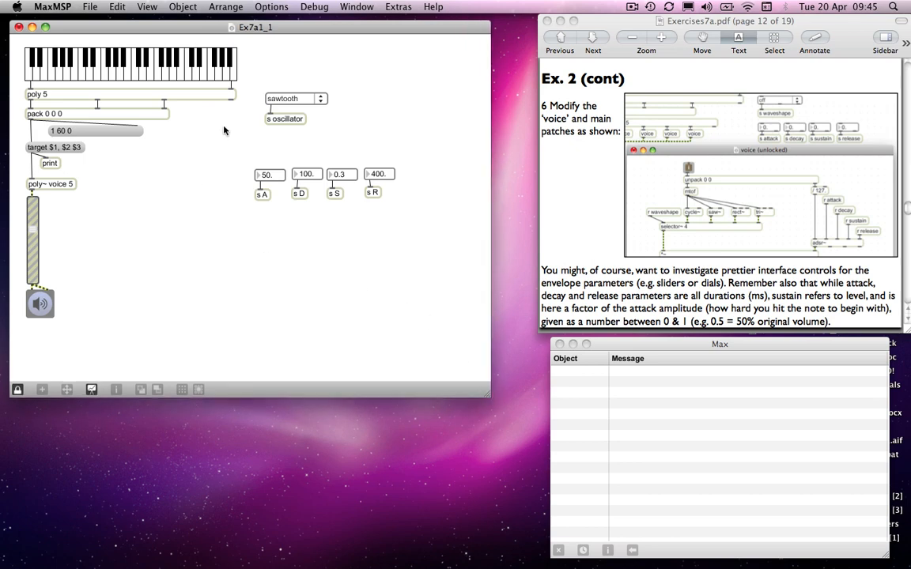
{"action": "left_click", "coordinate": [134, 69]}
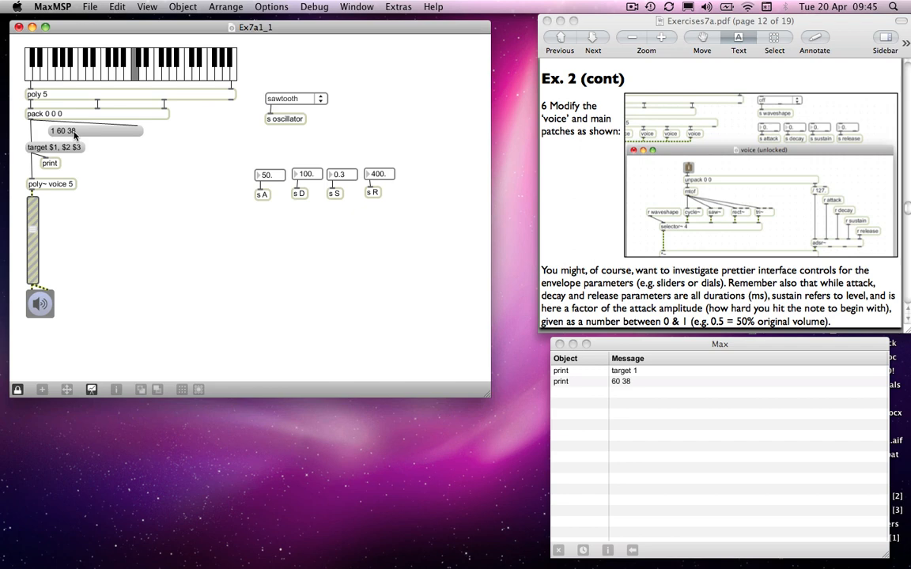
{"action": "mouse_move", "coordinate": [139, 76]}
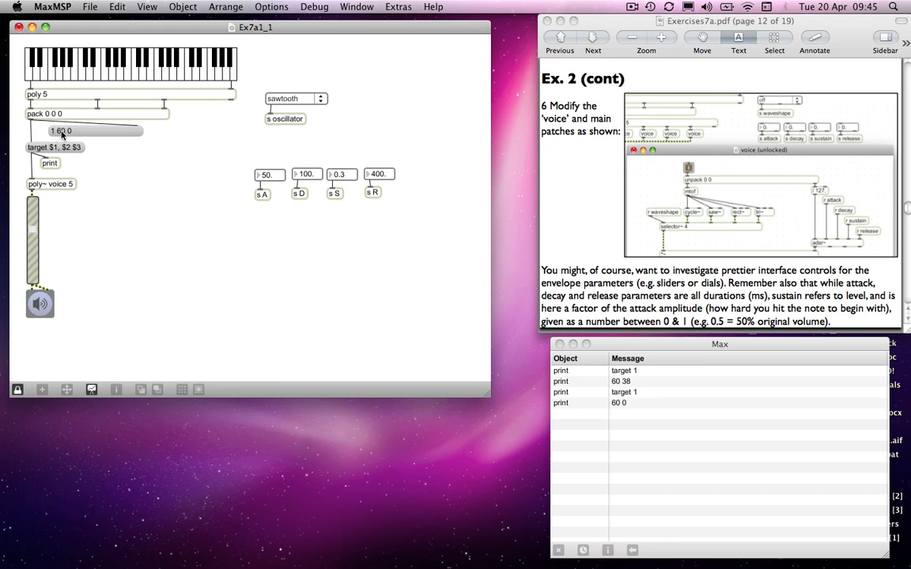
{"action": "mouse_move", "coordinate": [45, 149]}
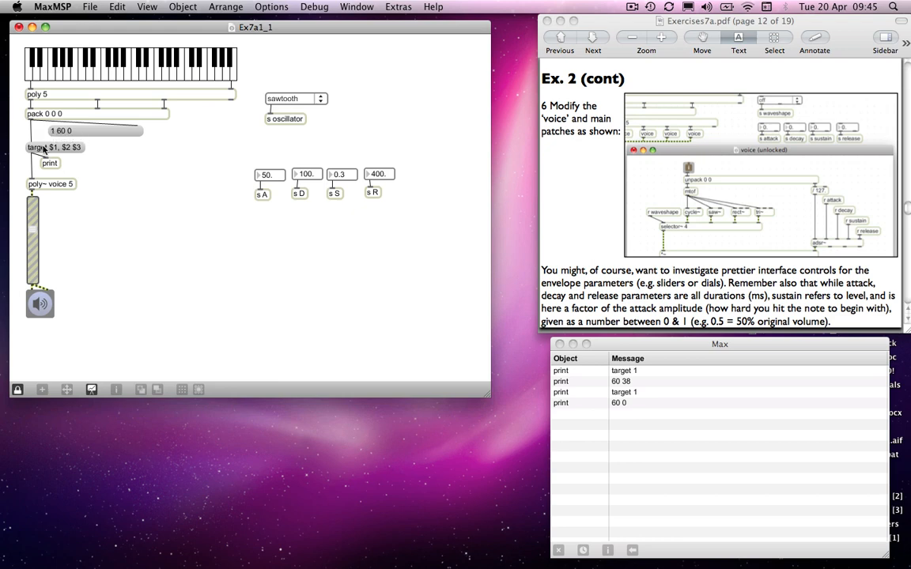
{"action": "mouse_move", "coordinate": [50, 150]}
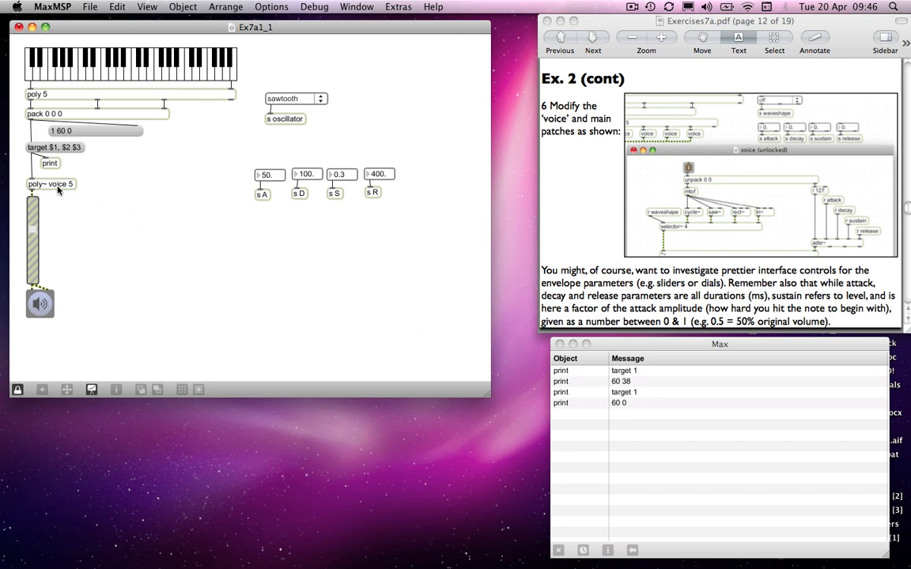
{"action": "mouse_move", "coordinate": [51, 187]}
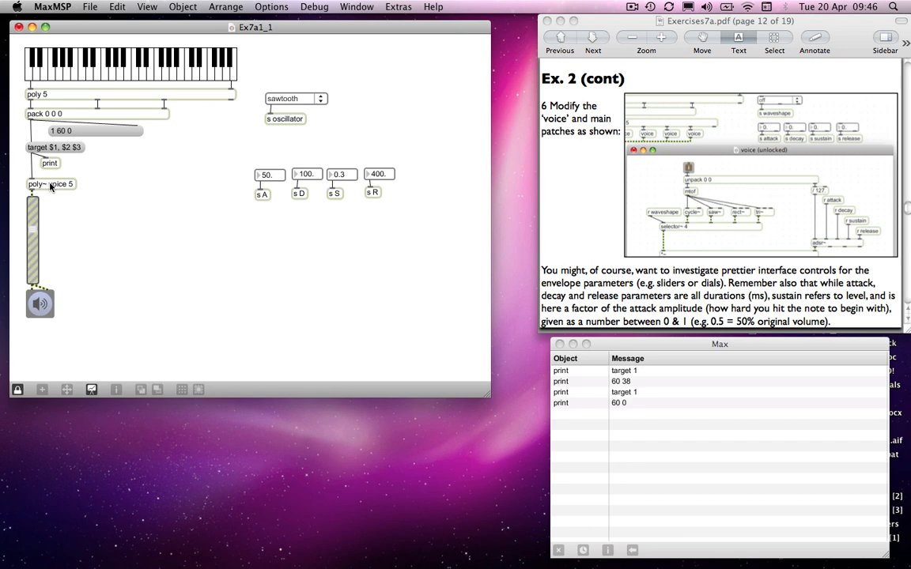
{"action": "mouse_move", "coordinate": [579, 279]}
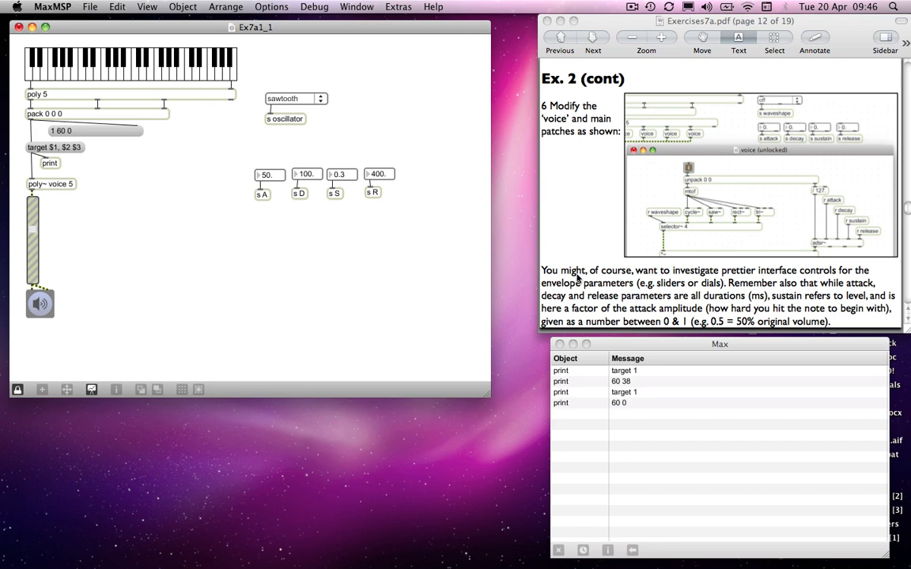
{"action": "mouse_move", "coordinate": [253, 291]}
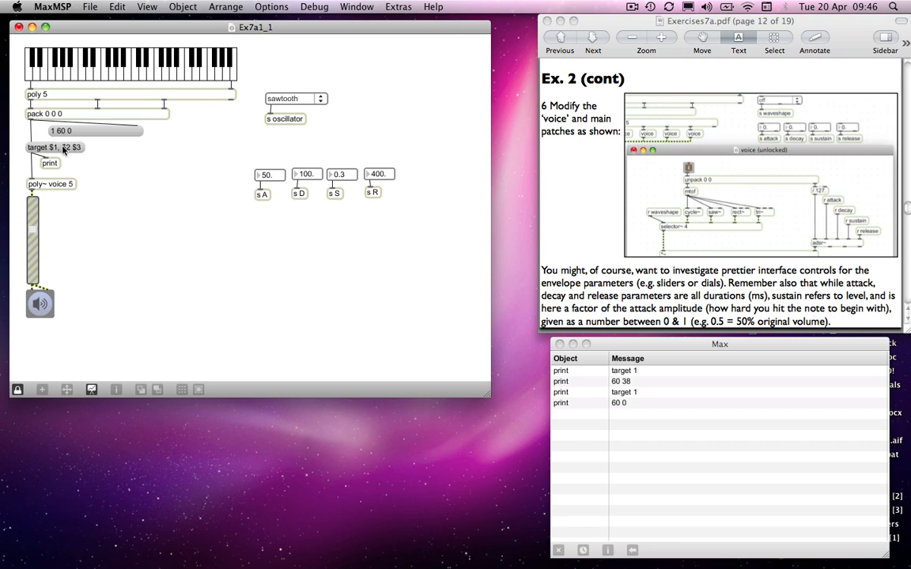
{"action": "mouse_move", "coordinate": [65, 152]}
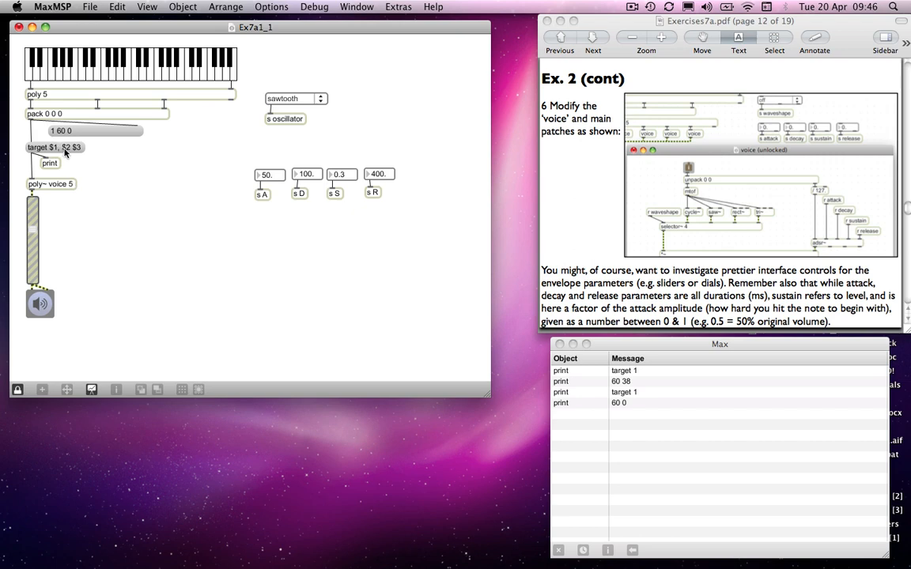
{"action": "mouse_move", "coordinate": [76, 152]}
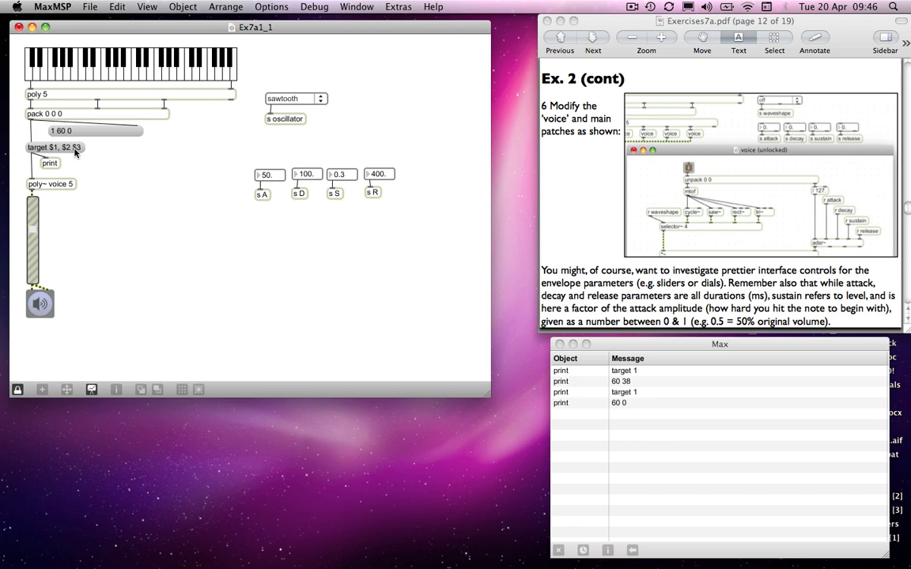
{"action": "mouse_move", "coordinate": [134, 71]}
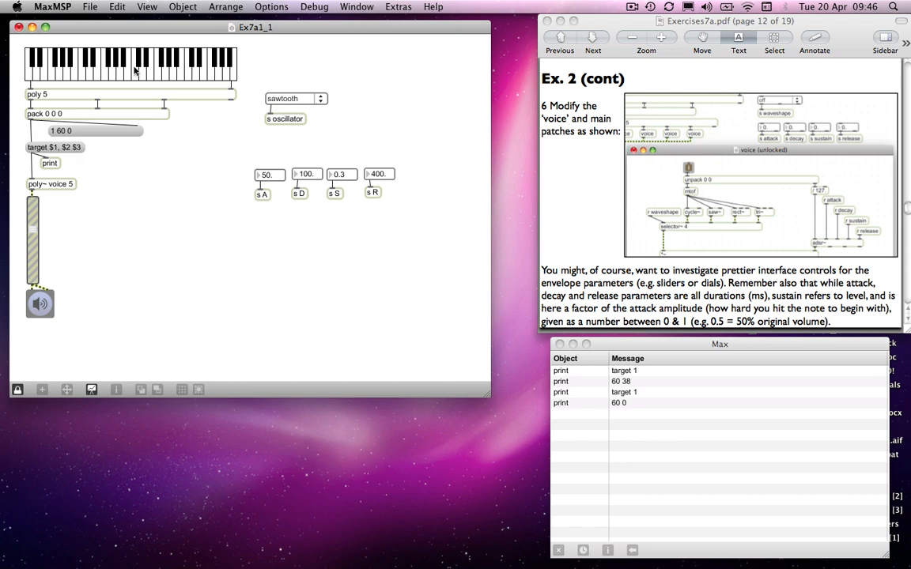
{"action": "left_click", "coordinate": [136, 71]}
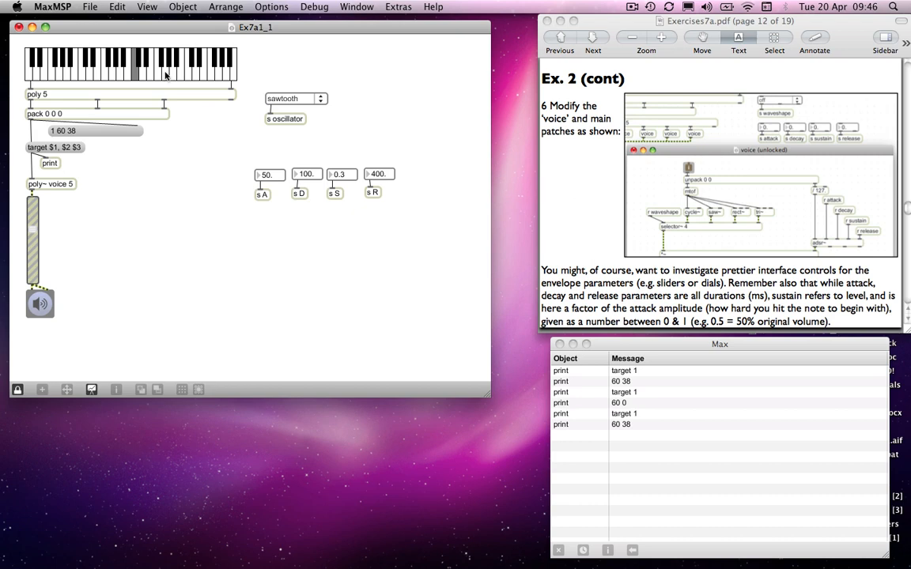
{"action": "left_click", "coordinate": [164, 71]}
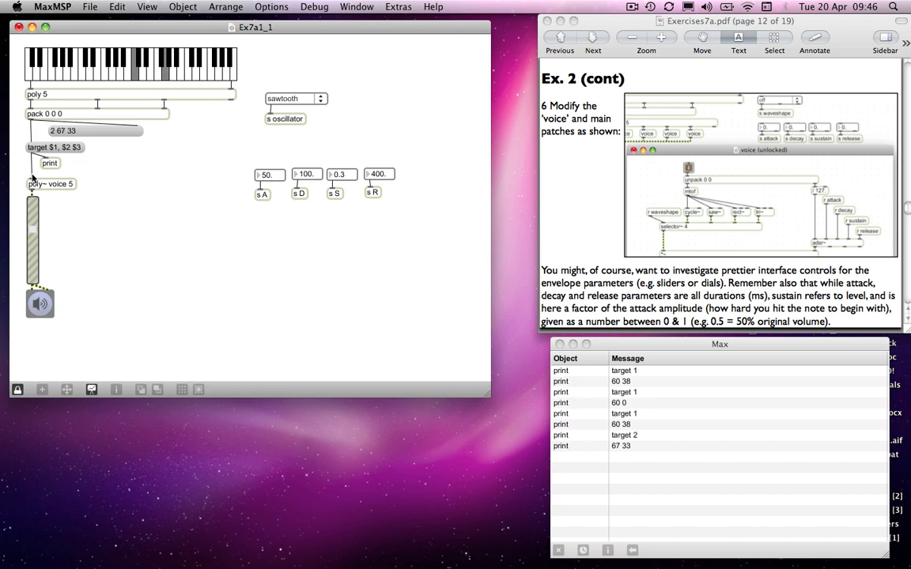
{"action": "mouse_move", "coordinate": [38, 187]}
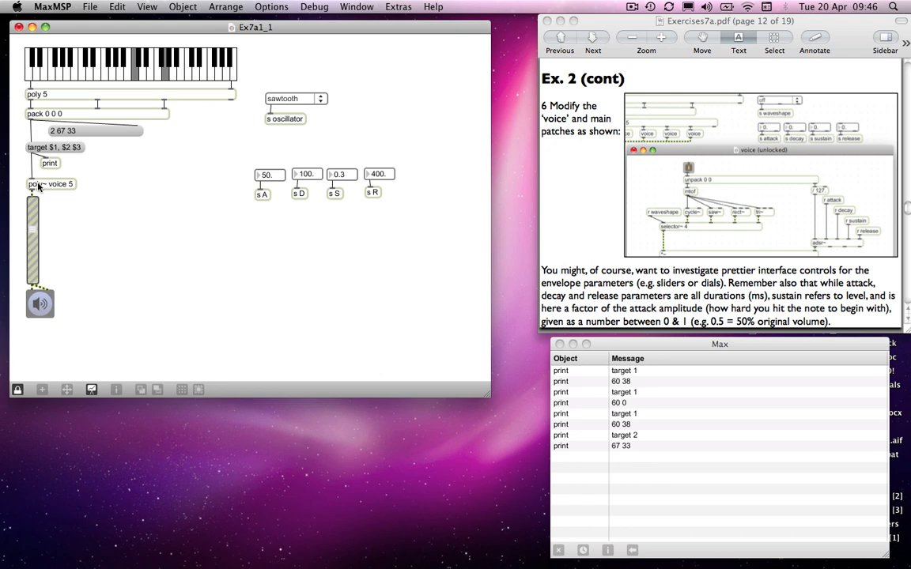
{"action": "mouse_move", "coordinate": [114, 85]}
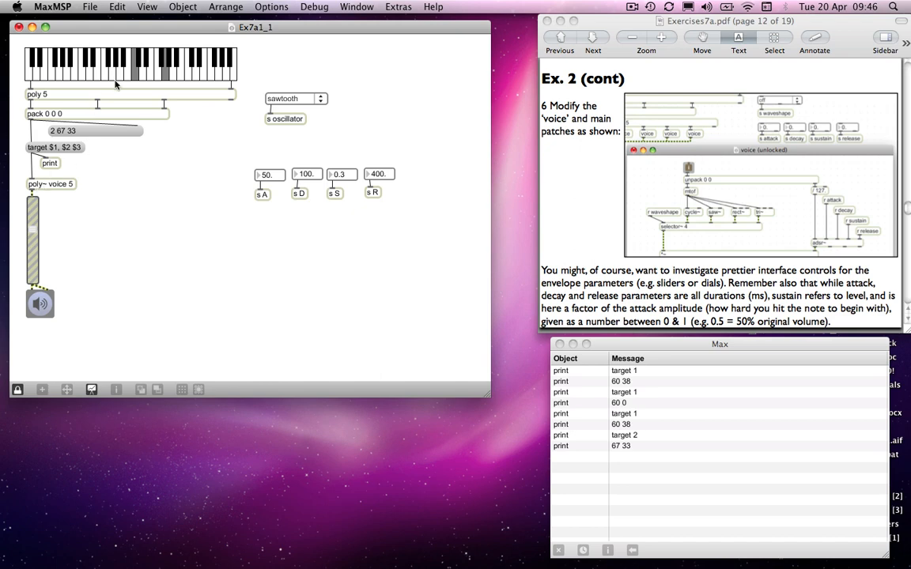
{"action": "left_click", "coordinate": [184, 65]}
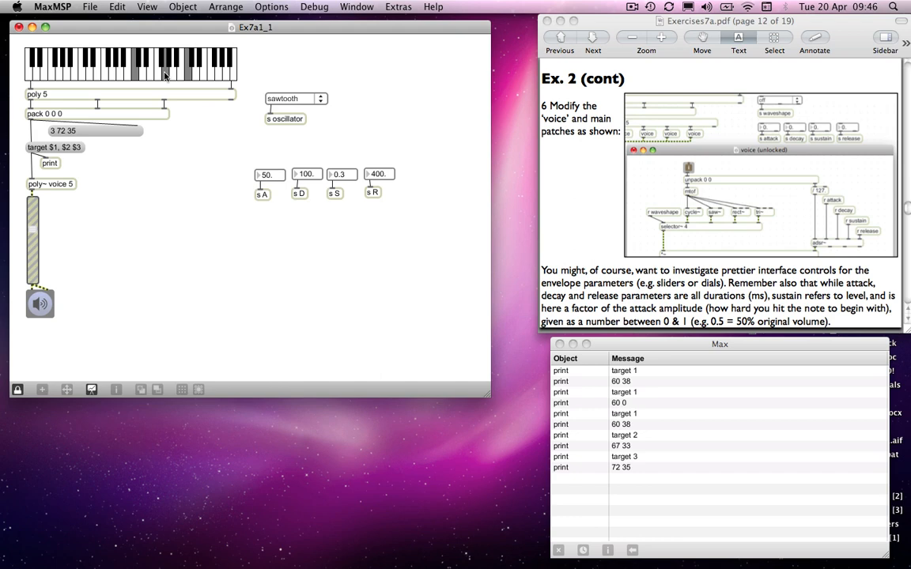
{"action": "left_click", "coordinate": [164, 67]}
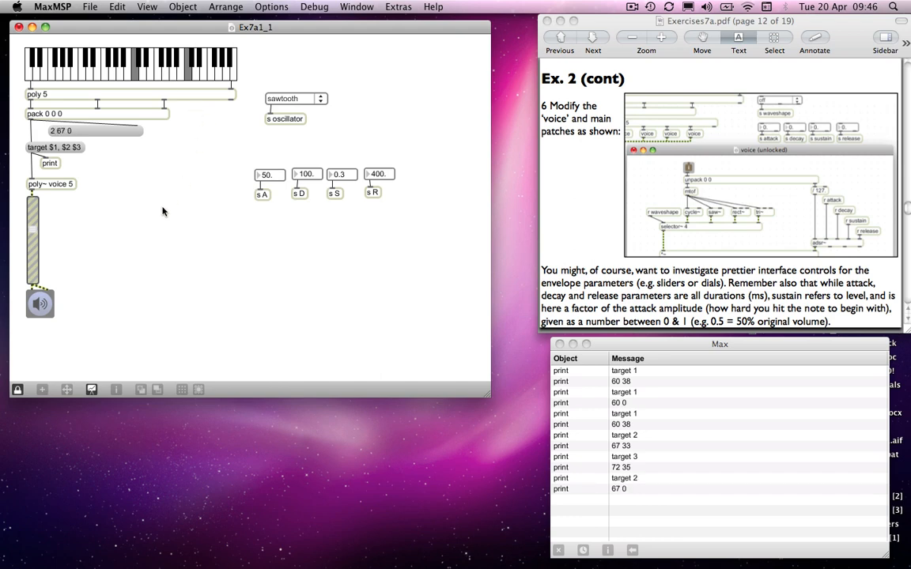
{"action": "mouse_move", "coordinate": [291, 108]}
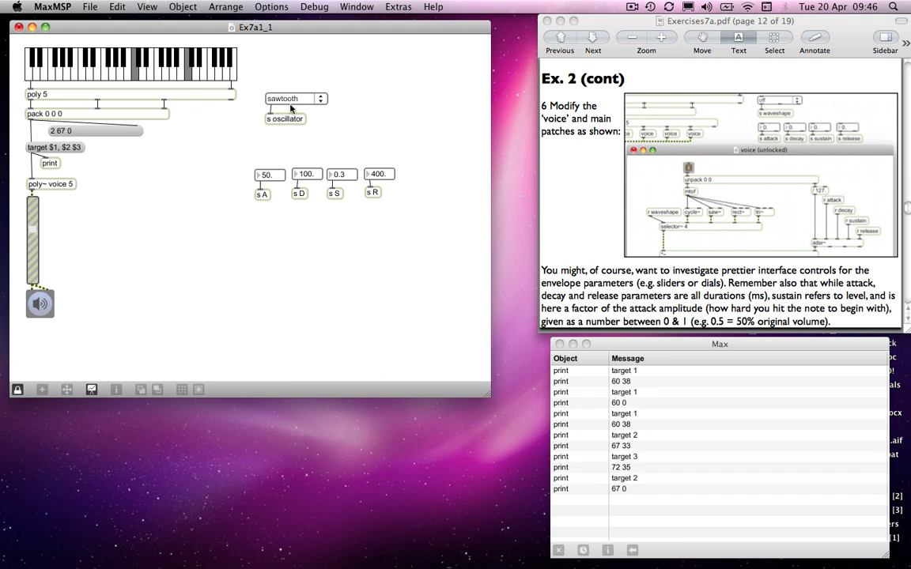
Check the waveform menu and confirm envelope values 49, 102, 0.4 and 400.
{"action": "left_click", "coordinate": [294, 98]}
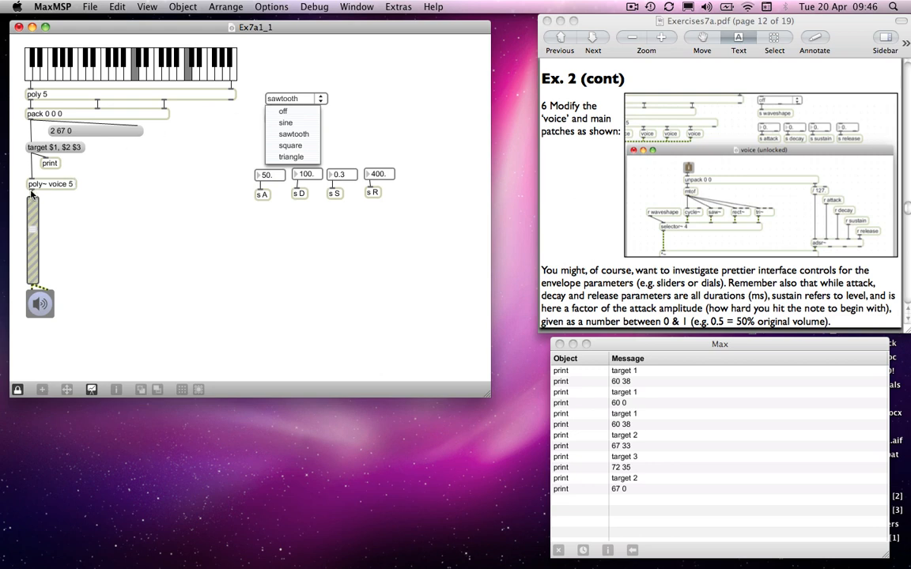
{"action": "mouse_move", "coordinate": [49, 186]}
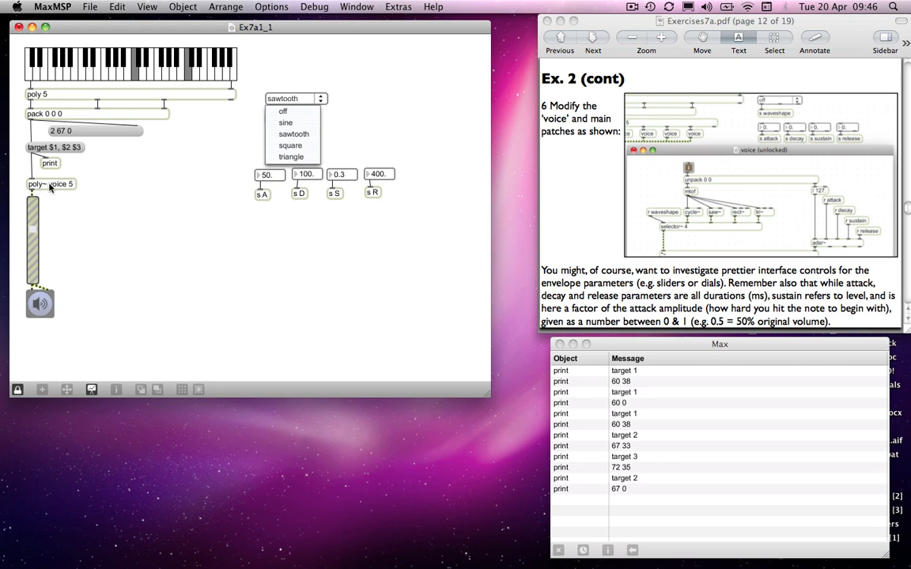
{"action": "mouse_move", "coordinate": [295, 133]}
{"action": "type", "text": "s oscillator"}
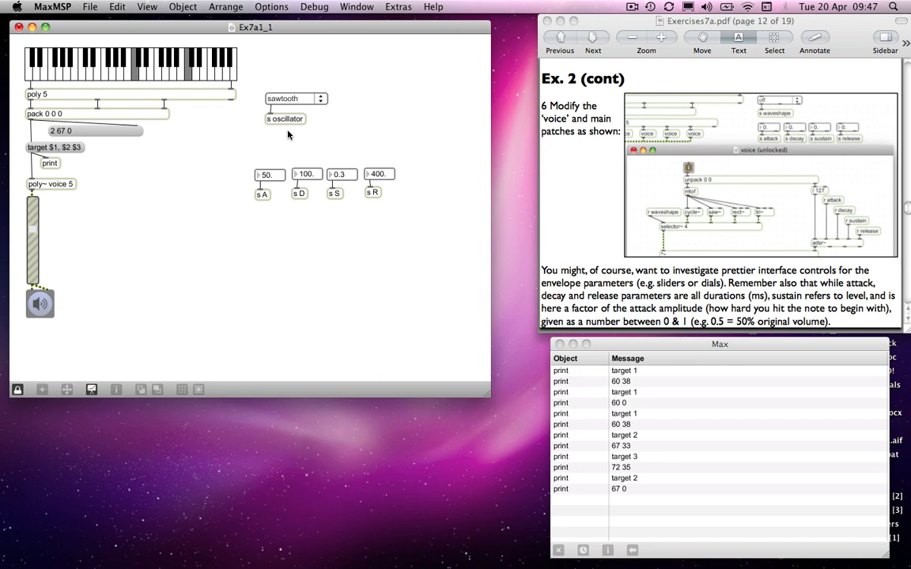
{"action": "mouse_move", "coordinate": [267, 182]}
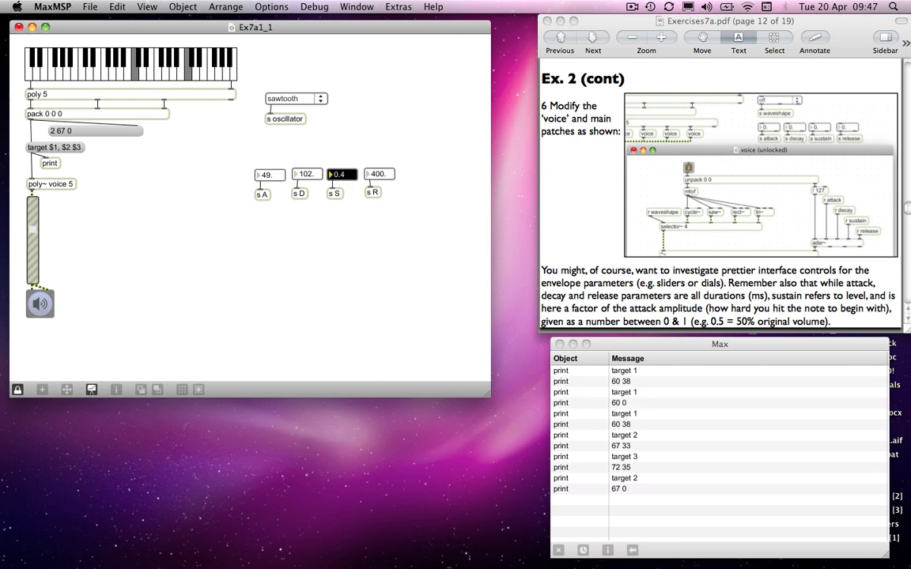
{"action": "left_click", "coordinate": [378, 174]}
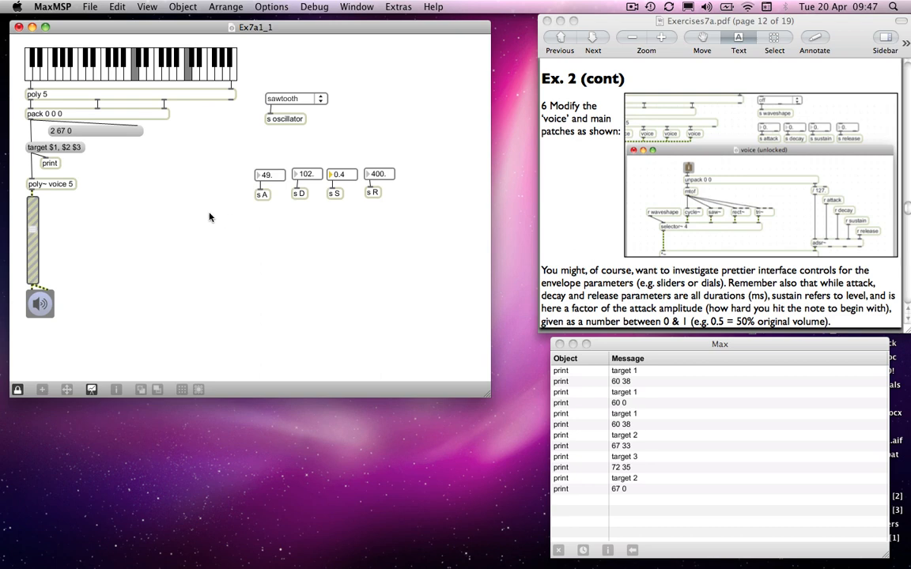
{"action": "mouse_move", "coordinate": [187, 142]}
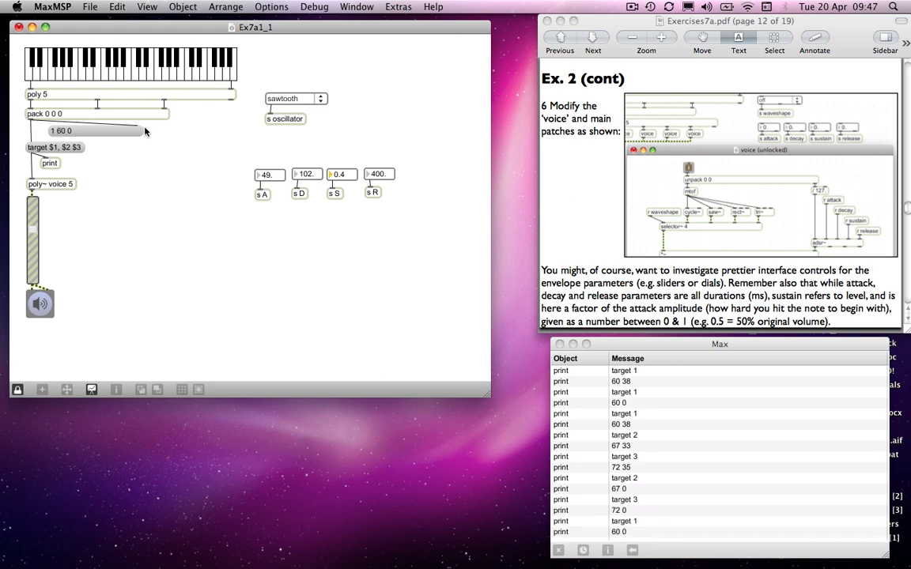
Play three more notes with the new envelope, reaching voices up to target 4.
{"action": "left_click", "coordinate": [135, 71]}
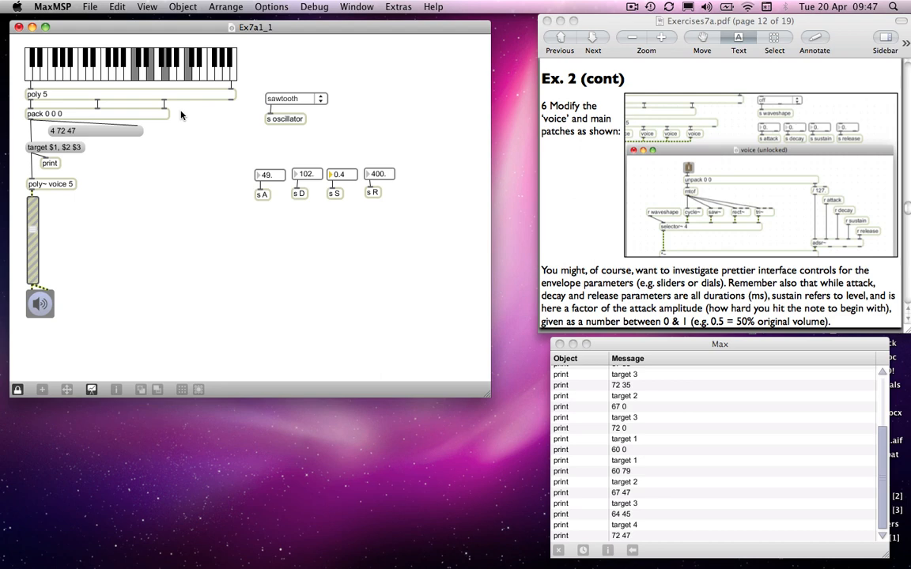
{"action": "left_click", "coordinate": [149, 67]}
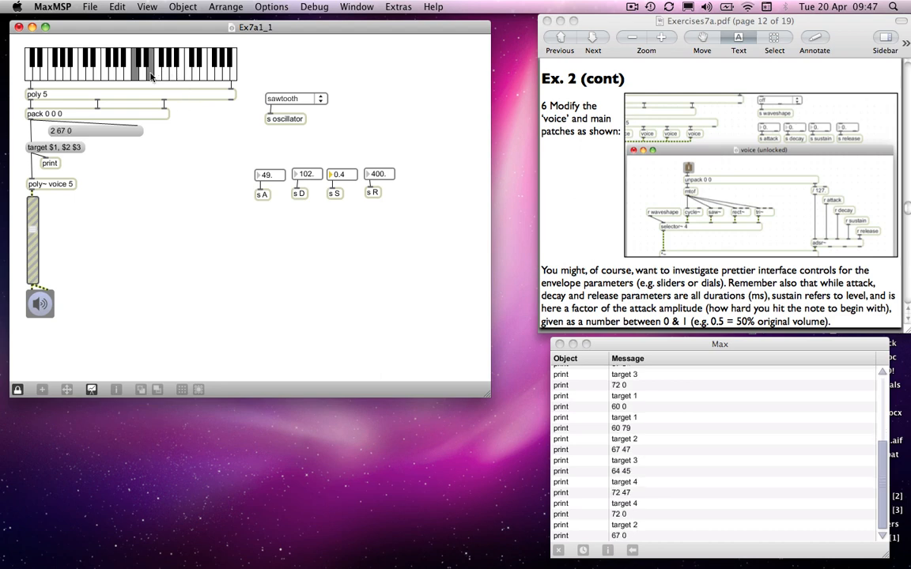
{"action": "left_click", "coordinate": [145, 67]}
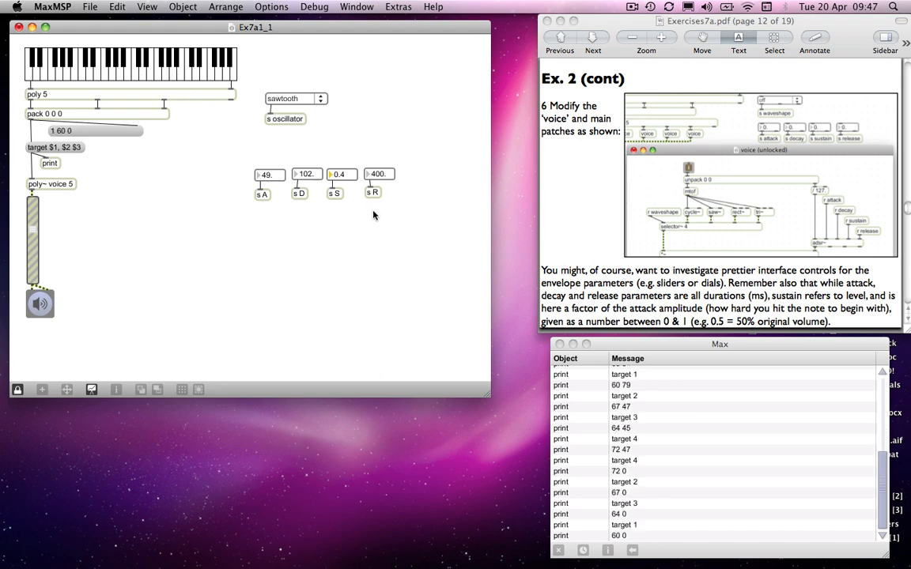
{"action": "mouse_move", "coordinate": [367, 241]}
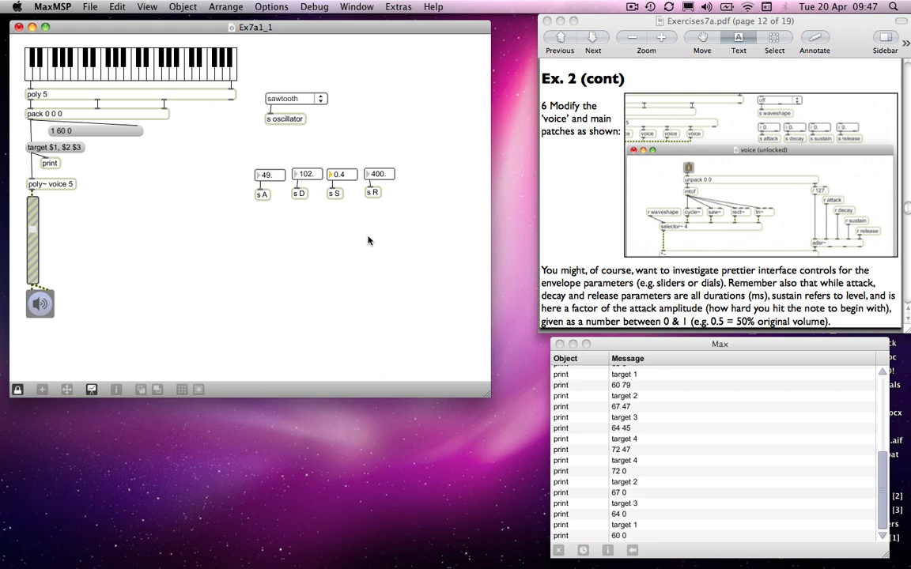